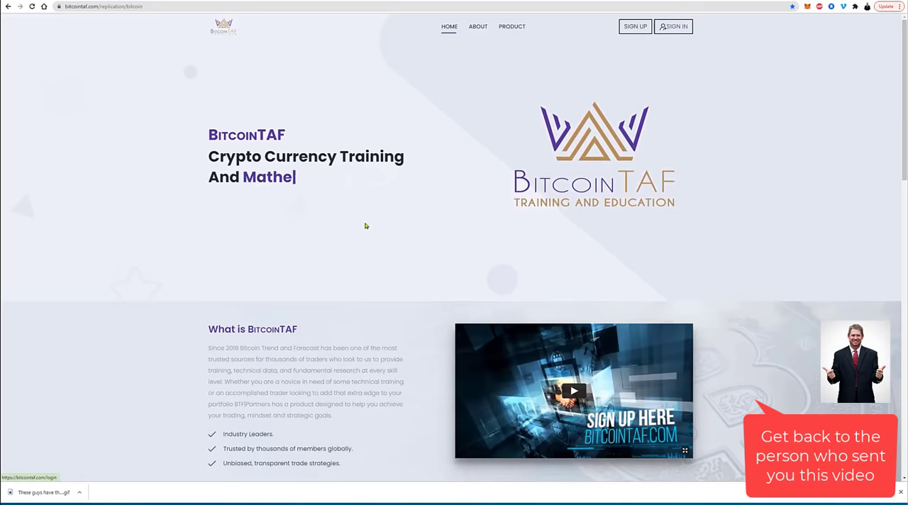
Step: Scroll past the intro video to the sponsor's profile card and Our Products heading
{"action": "scroll", "scroll_direction": "down", "scroll_amount": 3}
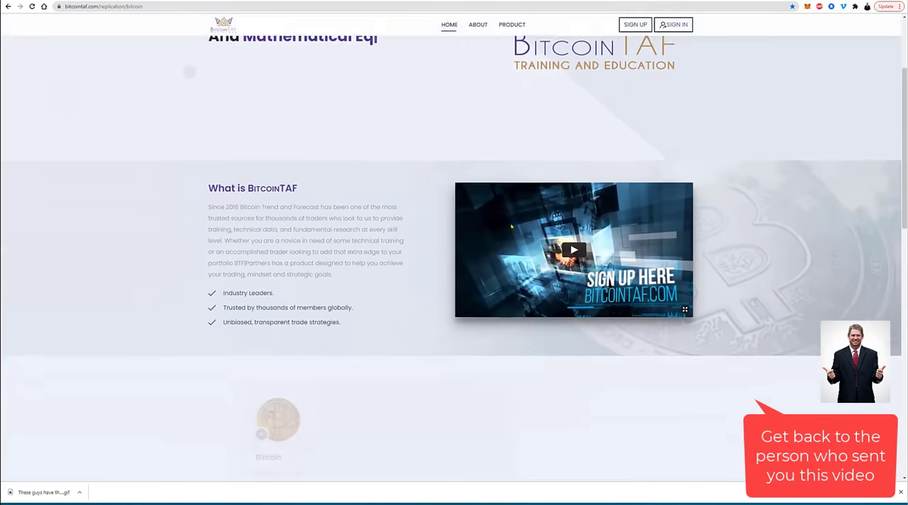
{"action": "scroll", "scroll_direction": "down", "scroll_amount": 3}
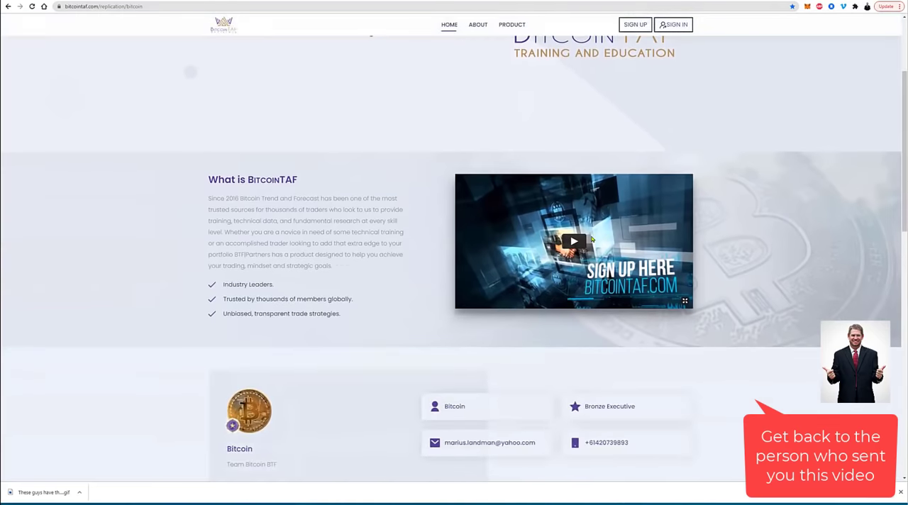
{"action": "scroll", "scroll_direction": "down", "scroll_amount": 3}
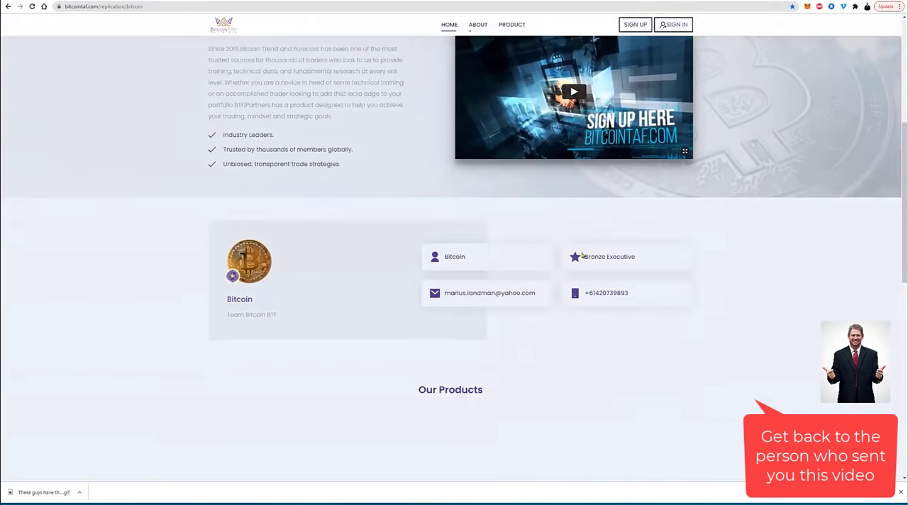
Step: Scroll through the product carousel down to the All Products button and email signup
{"action": "scroll", "scroll_direction": "down", "scroll_amount": 3}
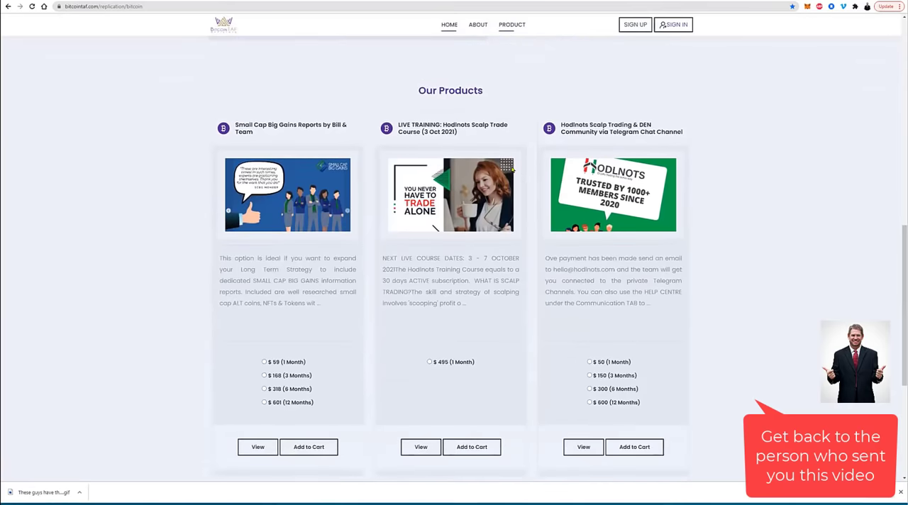
{"action": "mouse_move", "coordinate": [414, 96]}
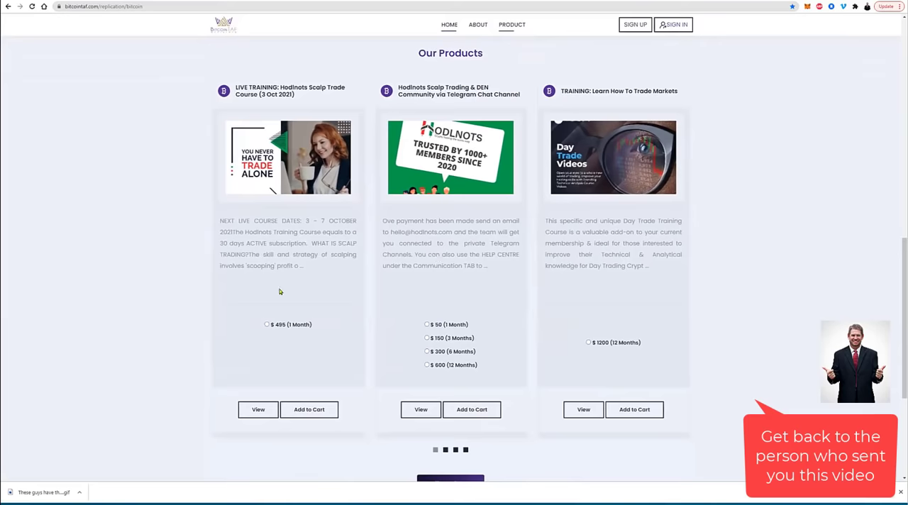
{"action": "mouse_move", "coordinate": [353, 232]}
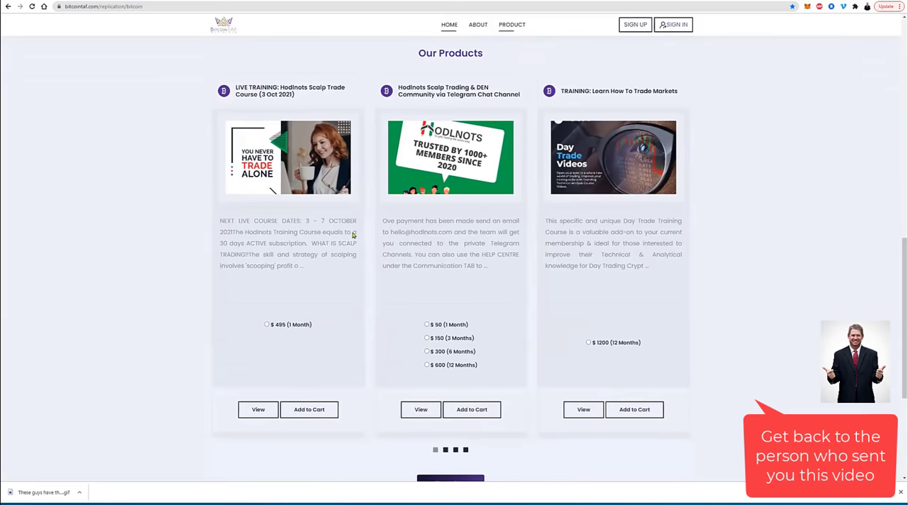
{"action": "scroll", "scroll_direction": "down", "scroll_amount": 3}
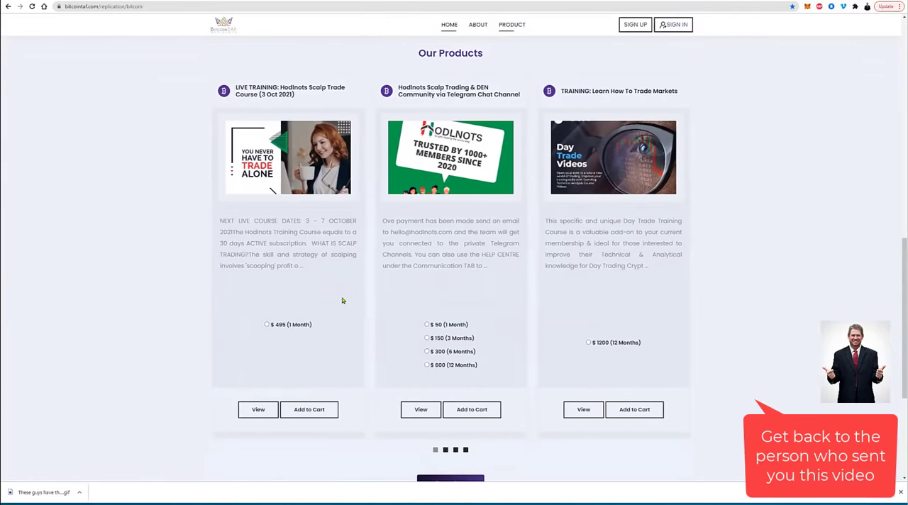
{"action": "mouse_move", "coordinate": [556, 297]}
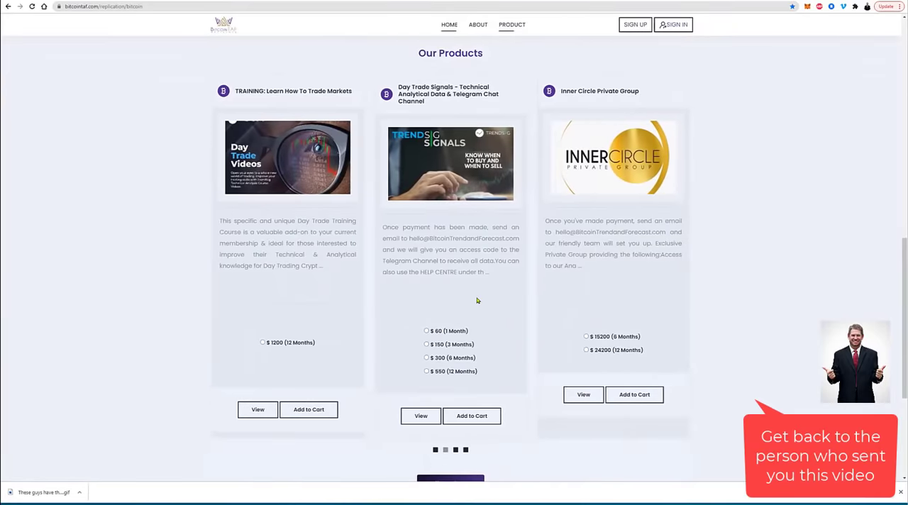
{"action": "mouse_move", "coordinate": [482, 303]}
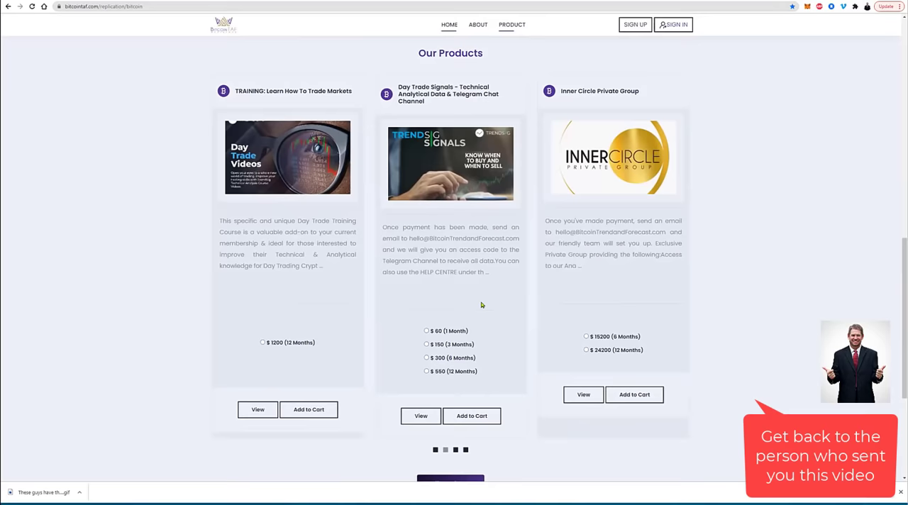
{"action": "scroll", "scroll_direction": "down", "scroll_amount": 3}
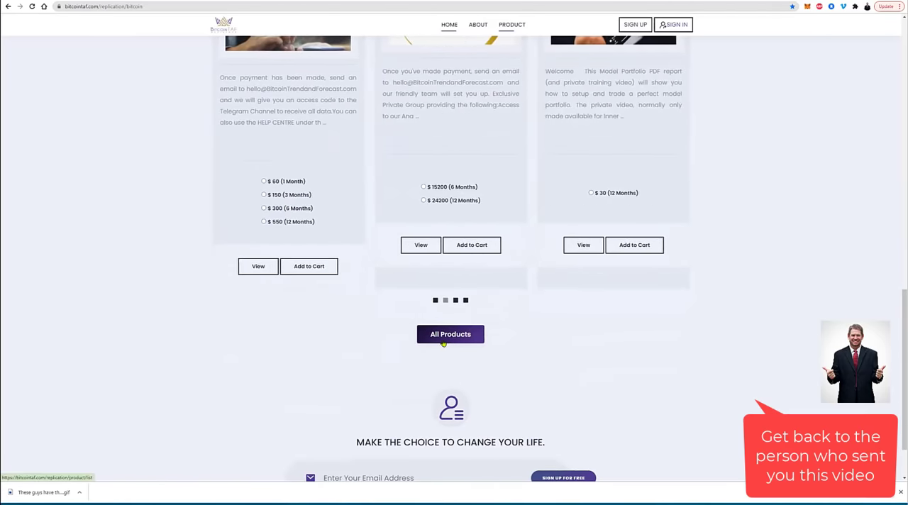
Step: Scroll to the footer with social media links and the copyright line
{"action": "scroll", "scroll_direction": "down", "scroll_amount": 3}
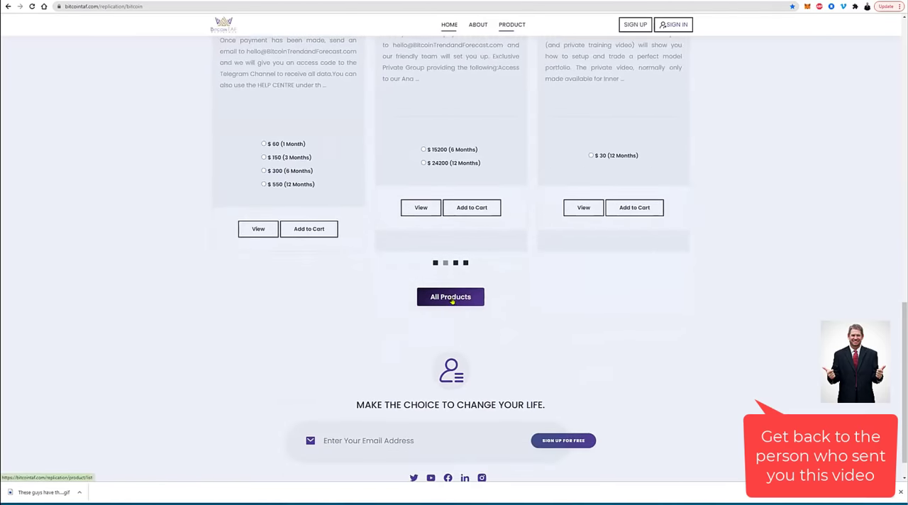
{"action": "scroll", "scroll_direction": "down", "scroll_amount": 3}
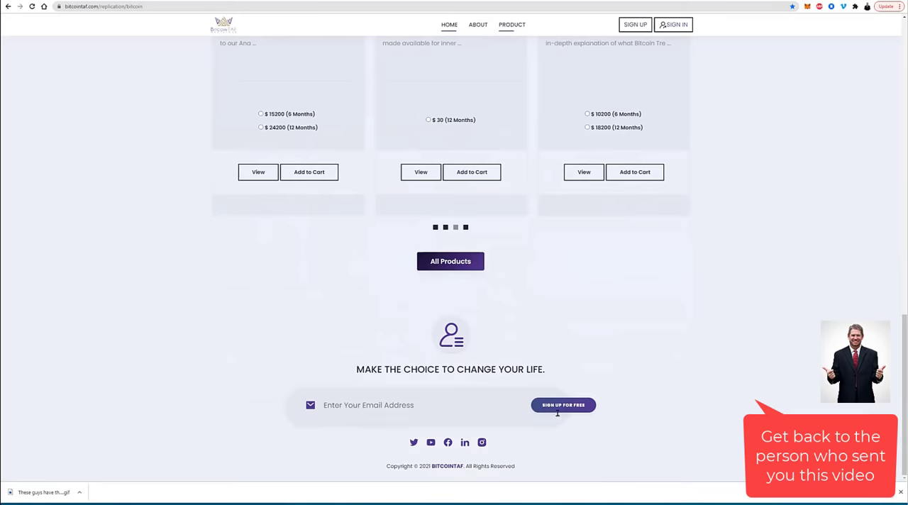
{"action": "left_click", "coordinate": [562, 405]}
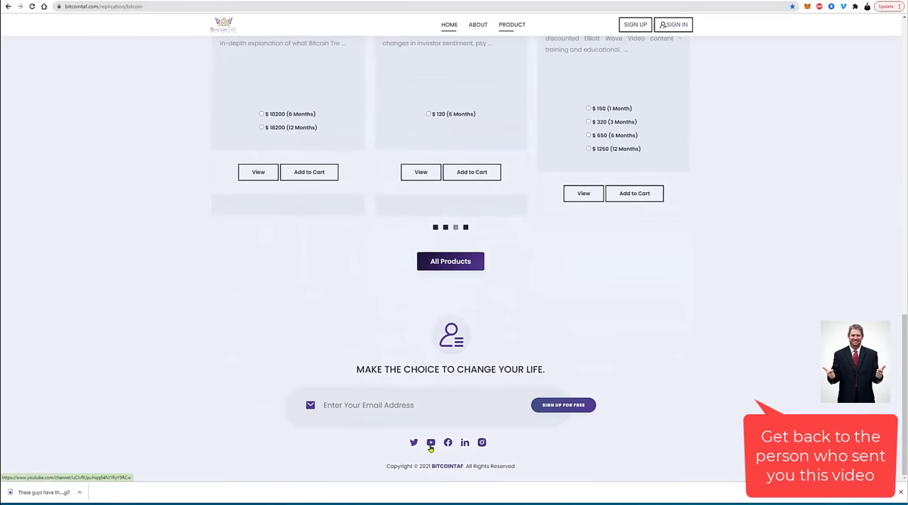
{"action": "mouse_move", "coordinate": [447, 446]}
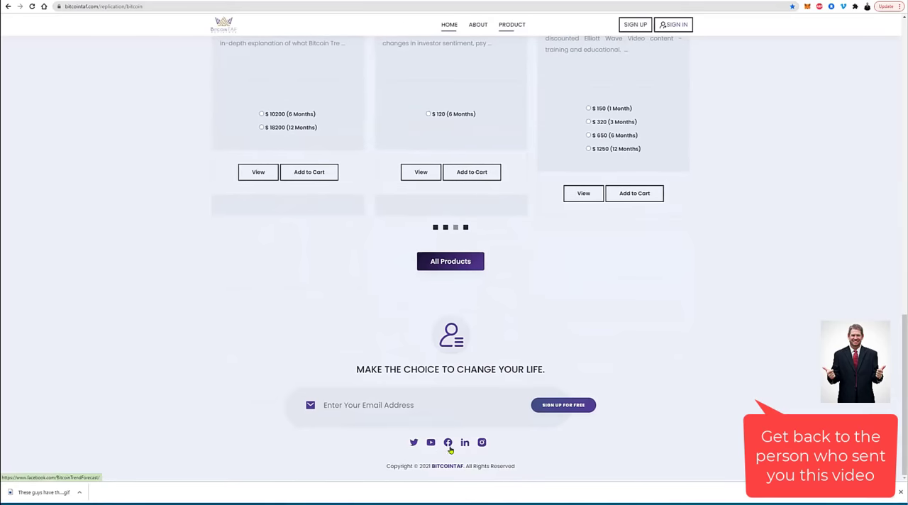
{"action": "mouse_move", "coordinate": [463, 445]}
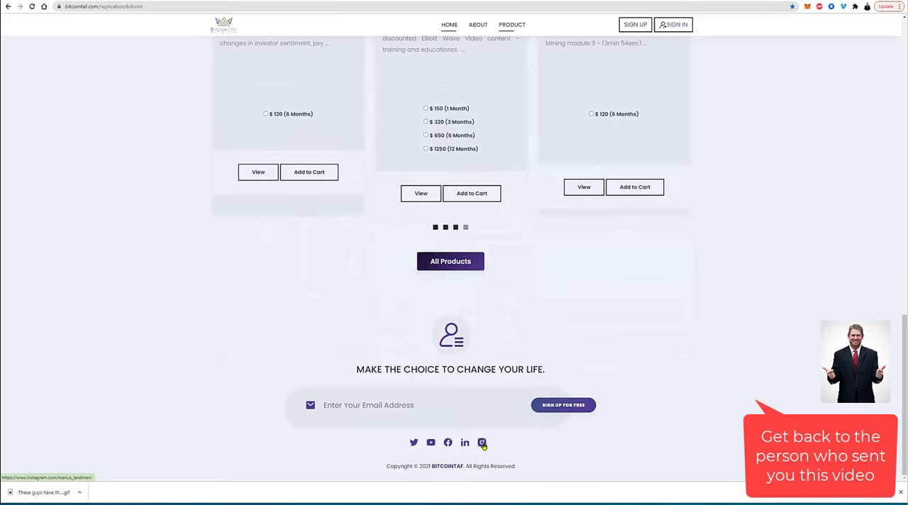
Step: Go to All Products and scroll through cards like Long Term Reports, Small Cap Big Gains and Day Trade Signals
{"action": "left_click", "coordinate": [451, 261]}
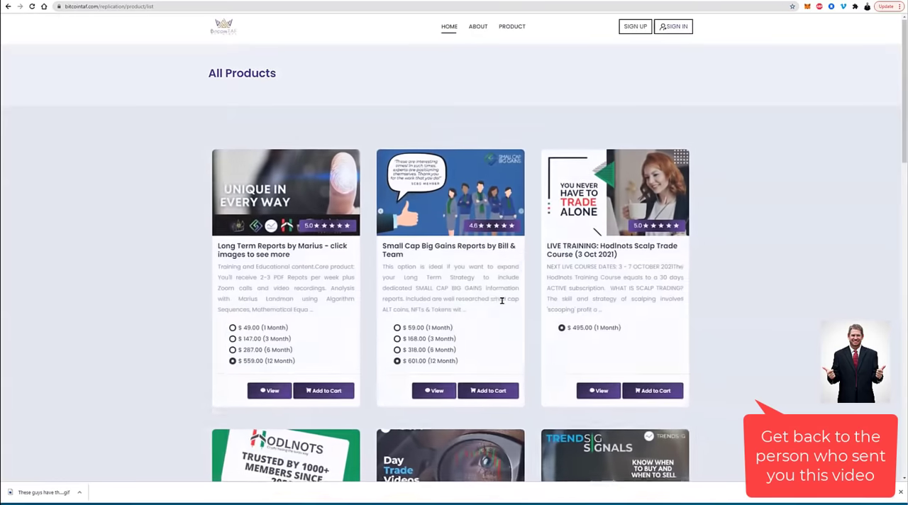
{"action": "scroll", "scroll_direction": "down", "scroll_amount": 3}
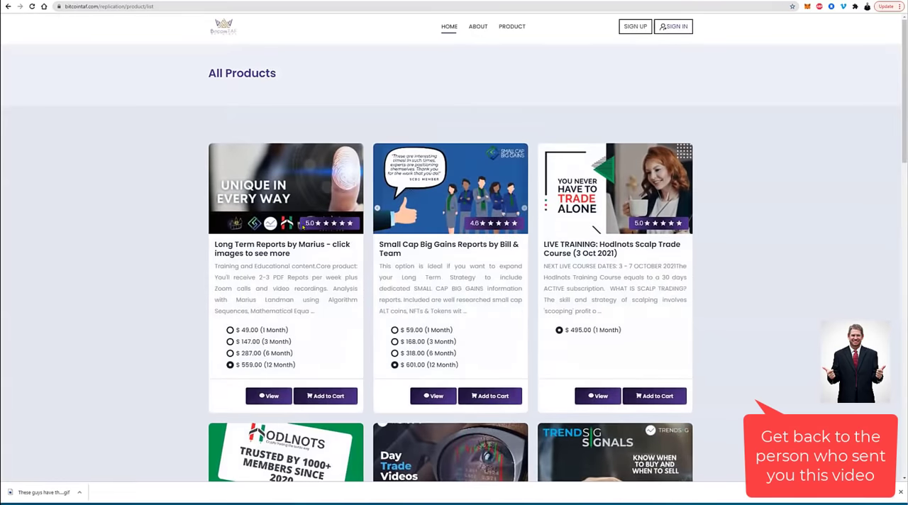
{"action": "scroll", "scroll_direction": "down", "scroll_amount": 3}
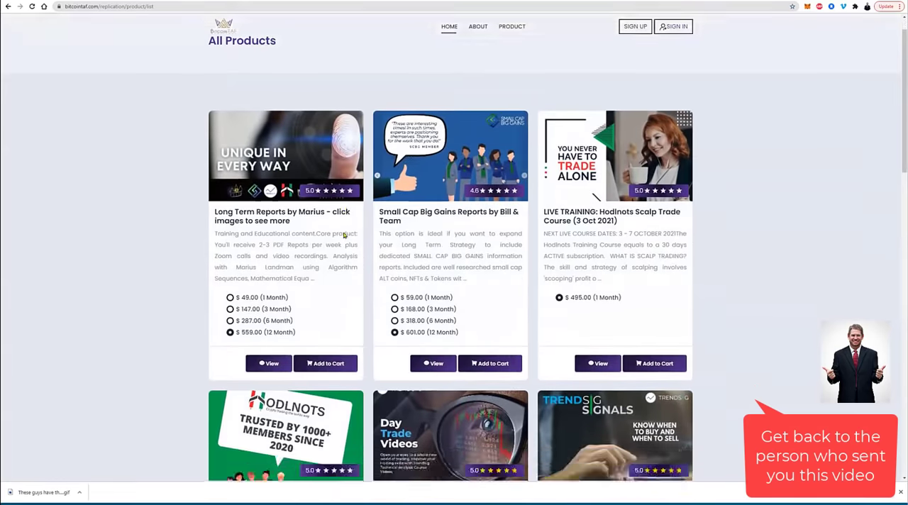
{"action": "scroll", "scroll_direction": "down", "scroll_amount": 3}
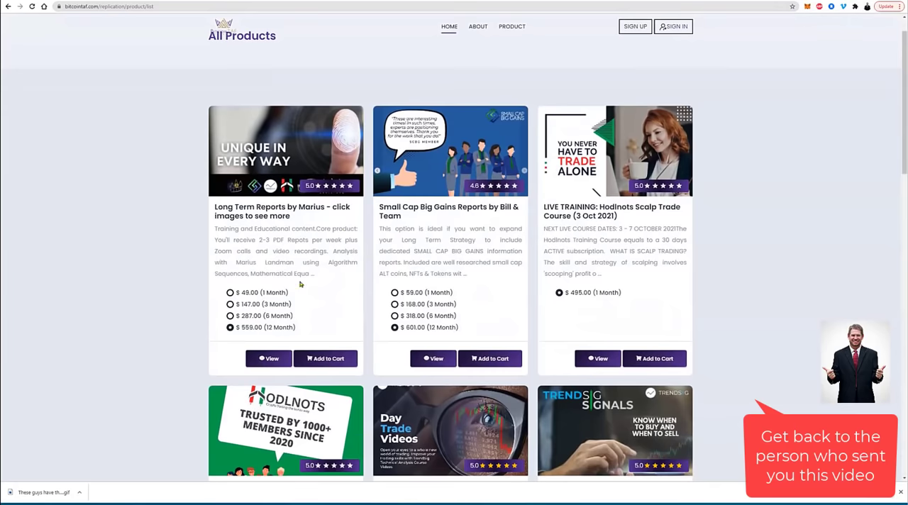
{"action": "scroll", "scroll_direction": "down", "scroll_amount": 3}
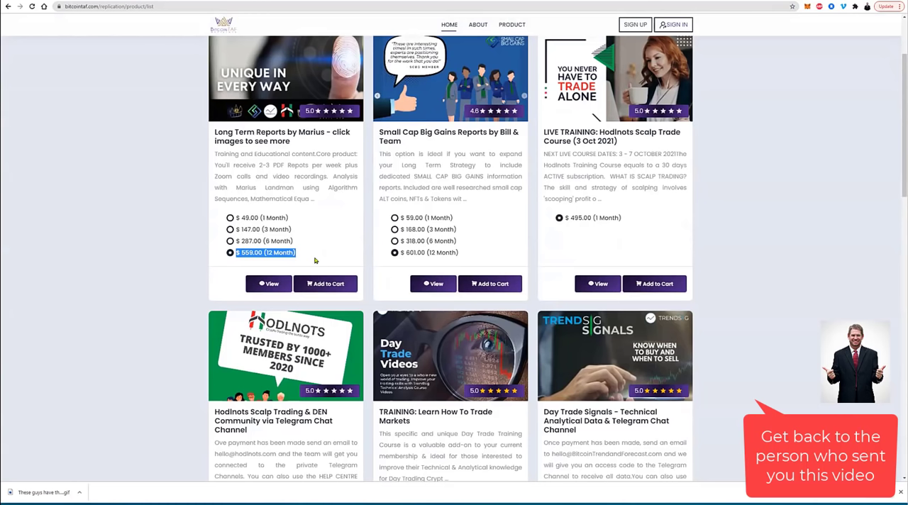
{"action": "mouse_move", "coordinate": [318, 255]}
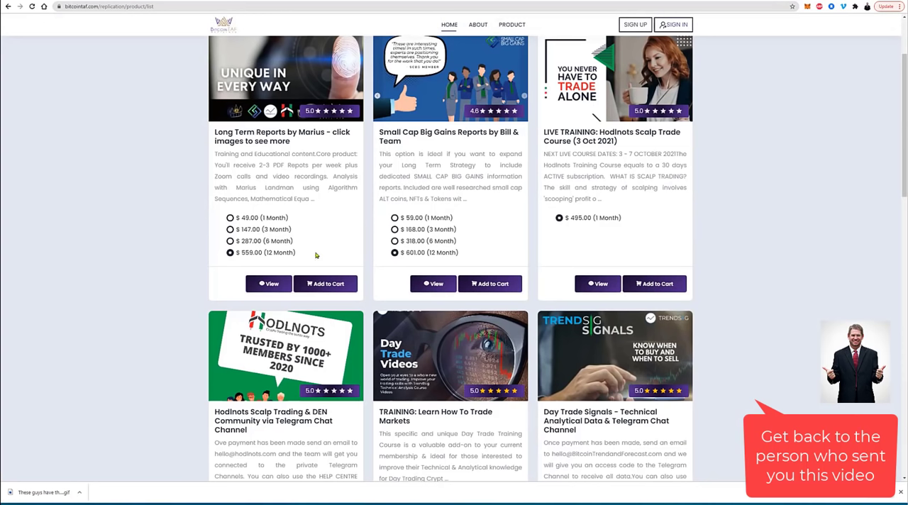
{"action": "mouse_move", "coordinate": [304, 247]}
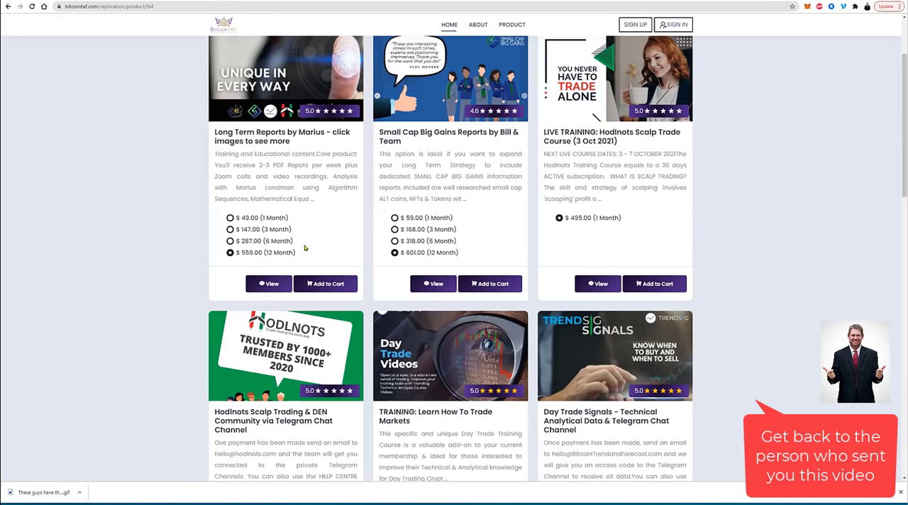
{"action": "mouse_move", "coordinate": [393, 133]}
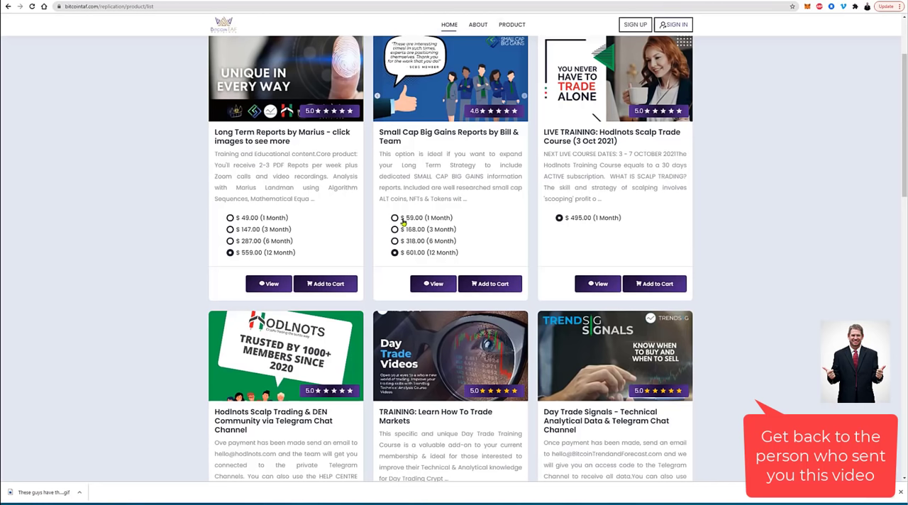
{"action": "mouse_move", "coordinate": [414, 253]}
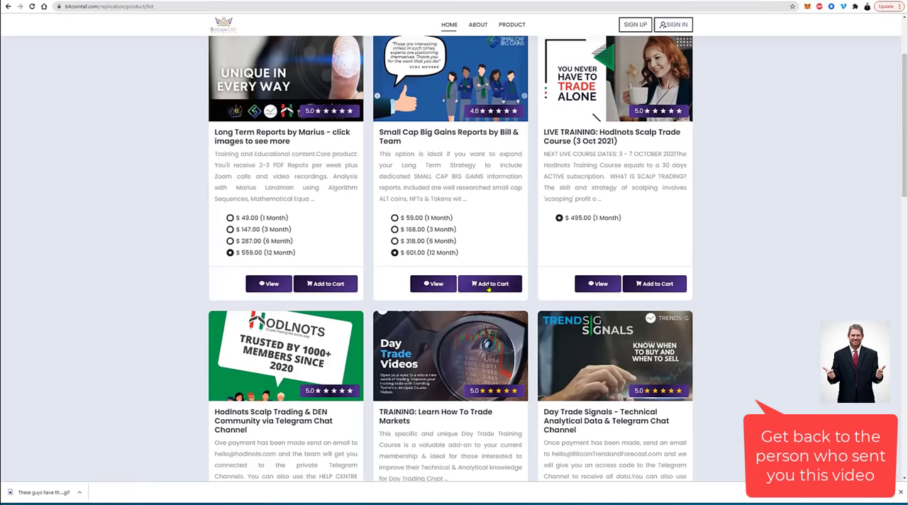
{"action": "scroll", "scroll_direction": "down", "scroll_amount": 3}
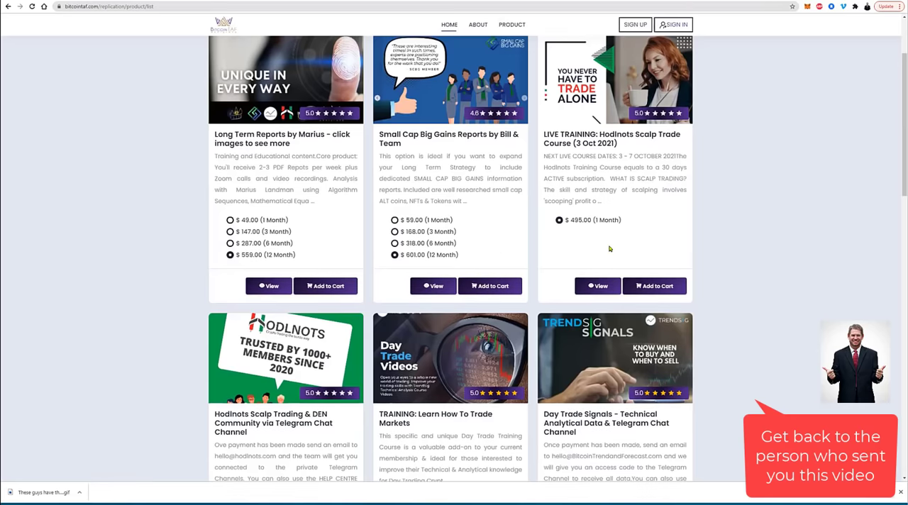
{"action": "scroll", "scroll_direction": "up", "scroll_amount": 3}
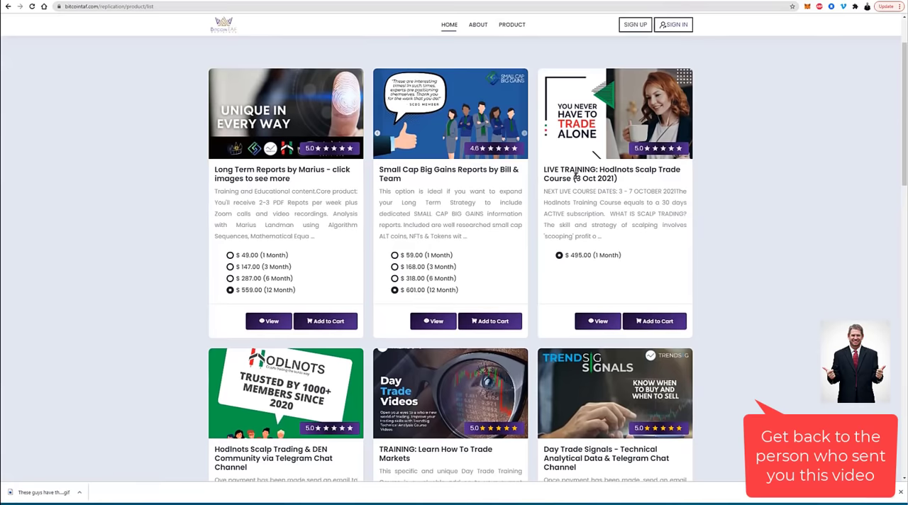
{"action": "double_click", "coordinate": [591, 178]}
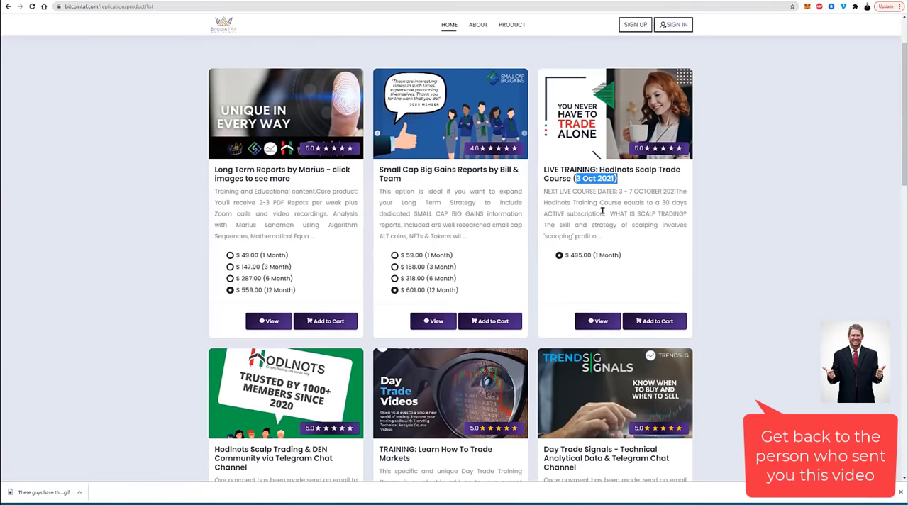
{"action": "mouse_move", "coordinate": [597, 284]}
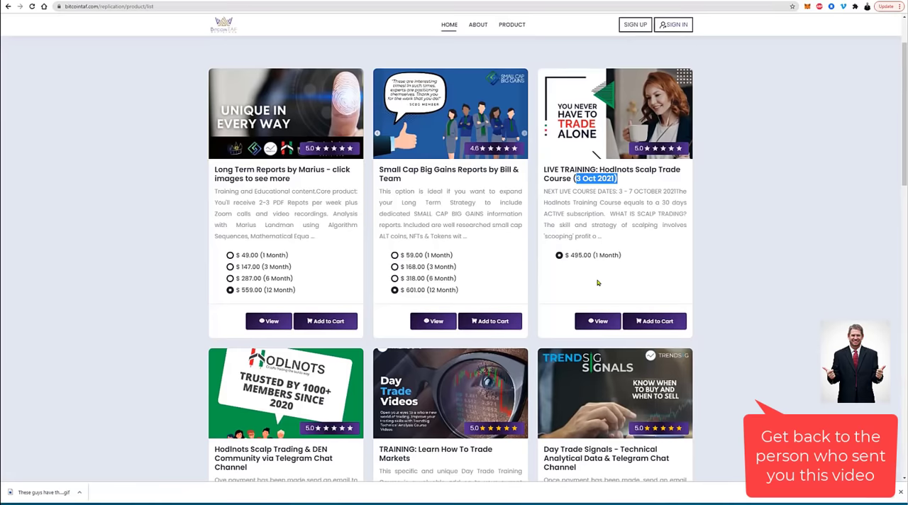
{"action": "mouse_move", "coordinate": [599, 275]}
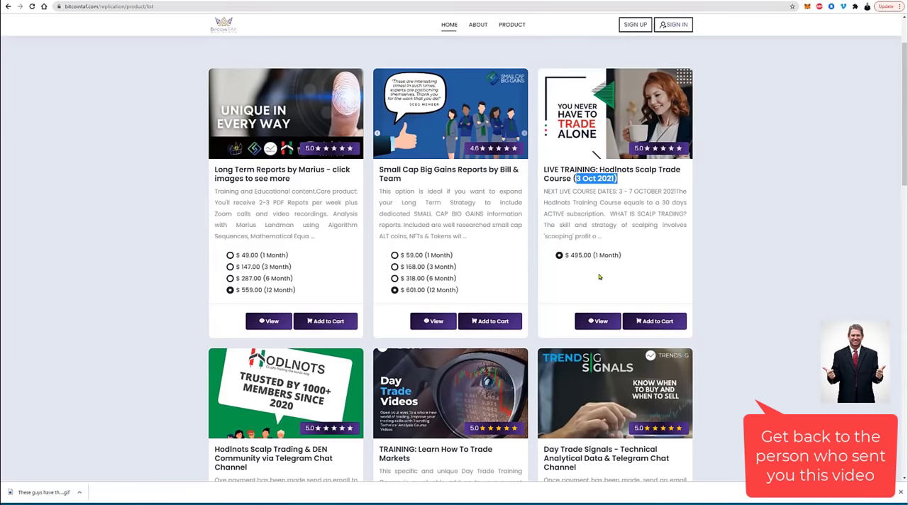
{"action": "scroll", "scroll_direction": "down", "scroll_amount": 3}
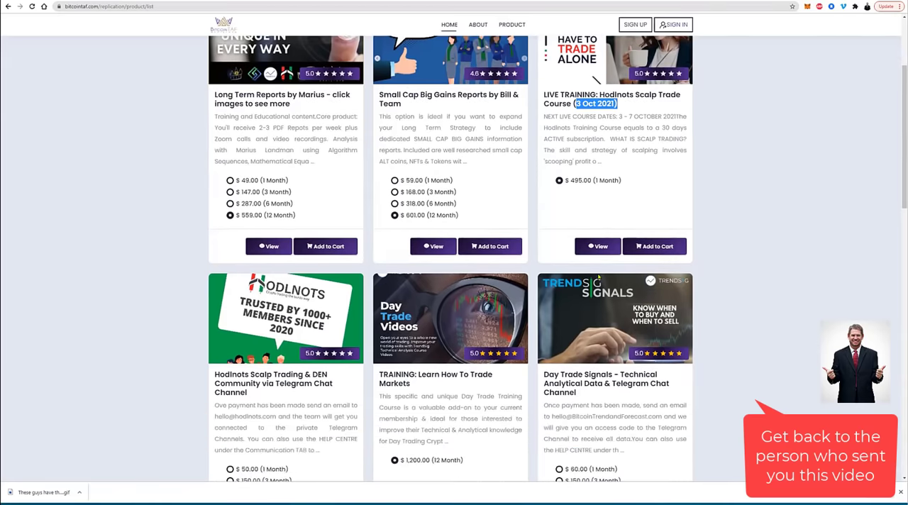
{"action": "scroll", "scroll_direction": "down", "scroll_amount": 3}
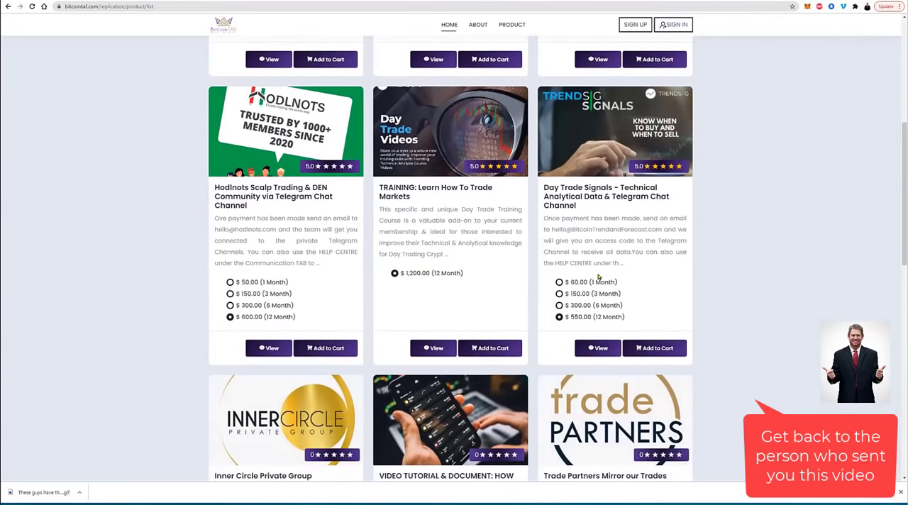
{"action": "scroll", "scroll_direction": "down", "scroll_amount": 3}
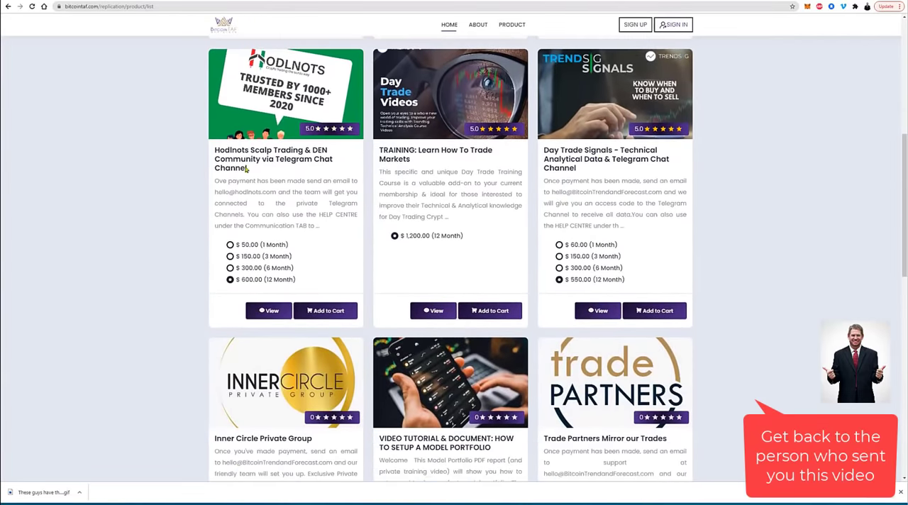
{"action": "triple_click", "coordinate": [272, 159]}
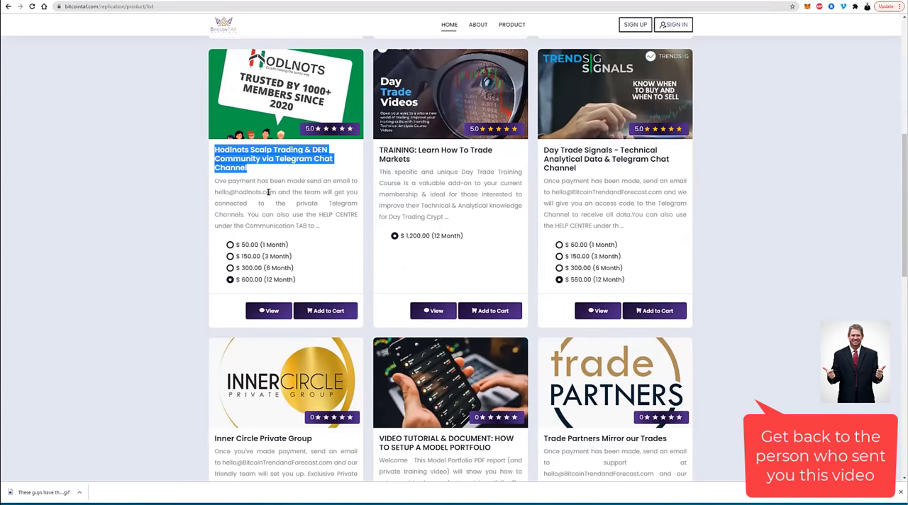
{"action": "mouse_move", "coordinate": [310, 203]}
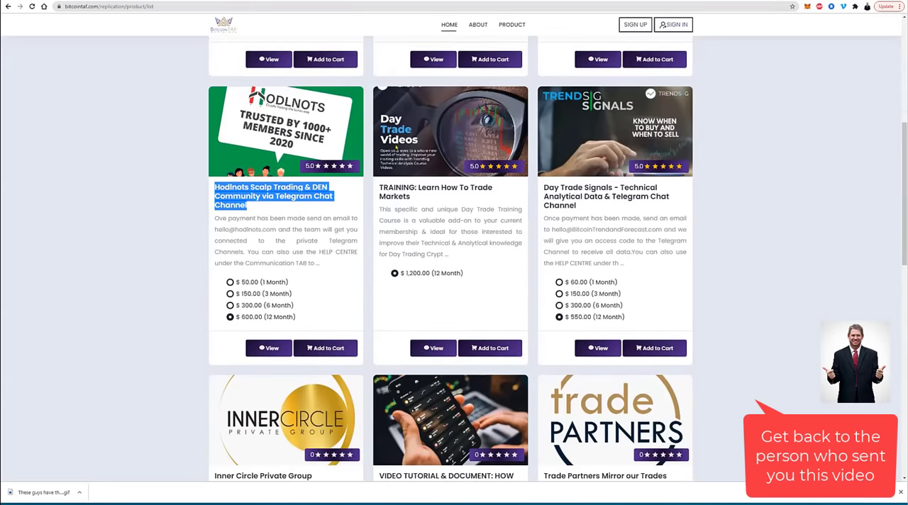
{"action": "mouse_move", "coordinate": [550, 218]}
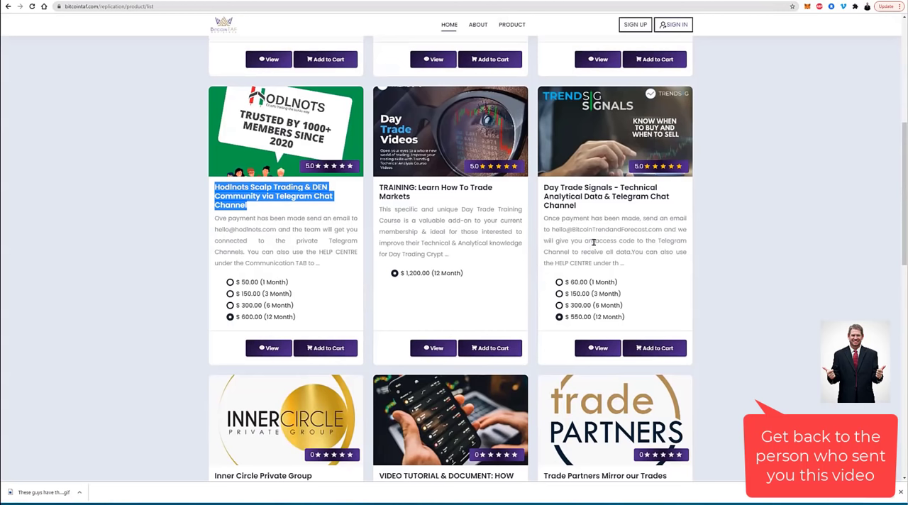
{"action": "mouse_move", "coordinate": [604, 292]}
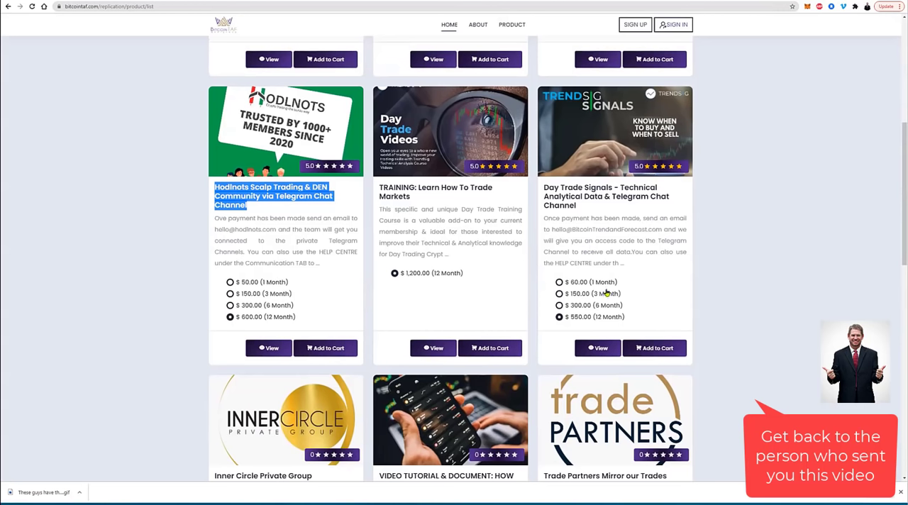
{"action": "mouse_move", "coordinate": [423, 197]}
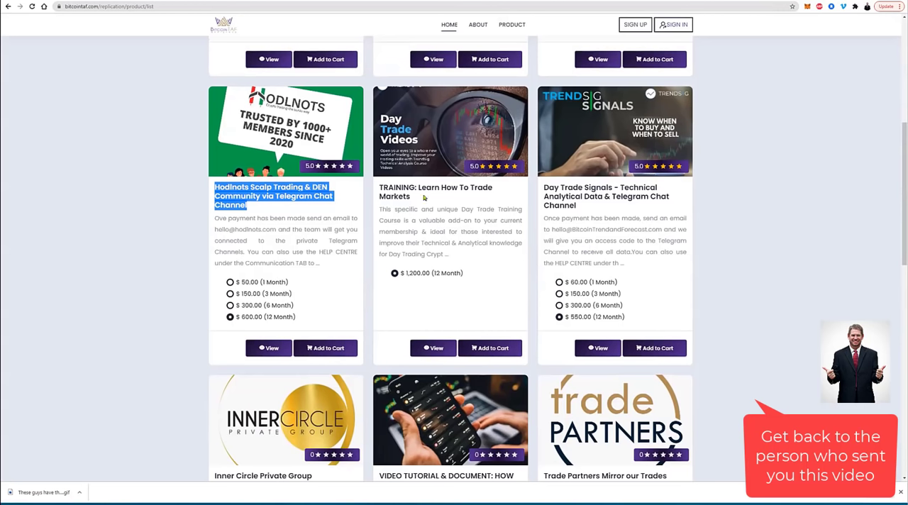
{"action": "mouse_move", "coordinate": [429, 271]}
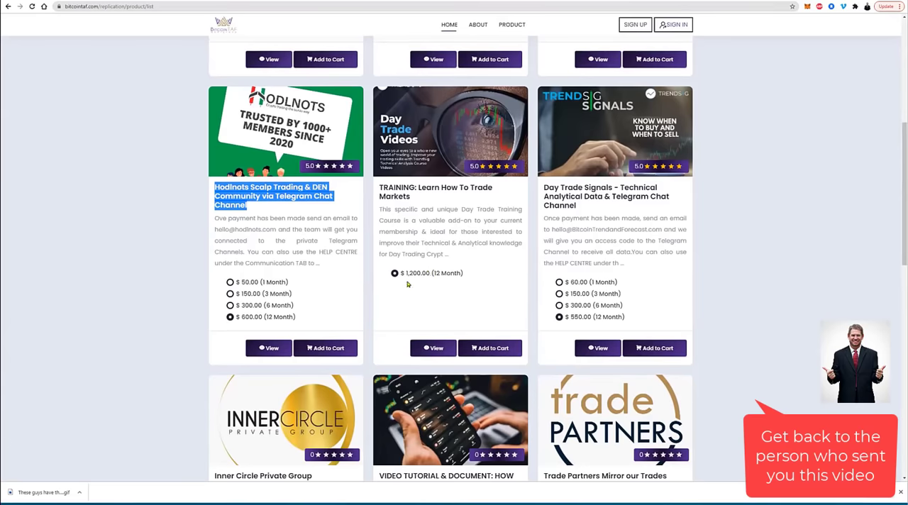
{"action": "mouse_move", "coordinate": [417, 286]}
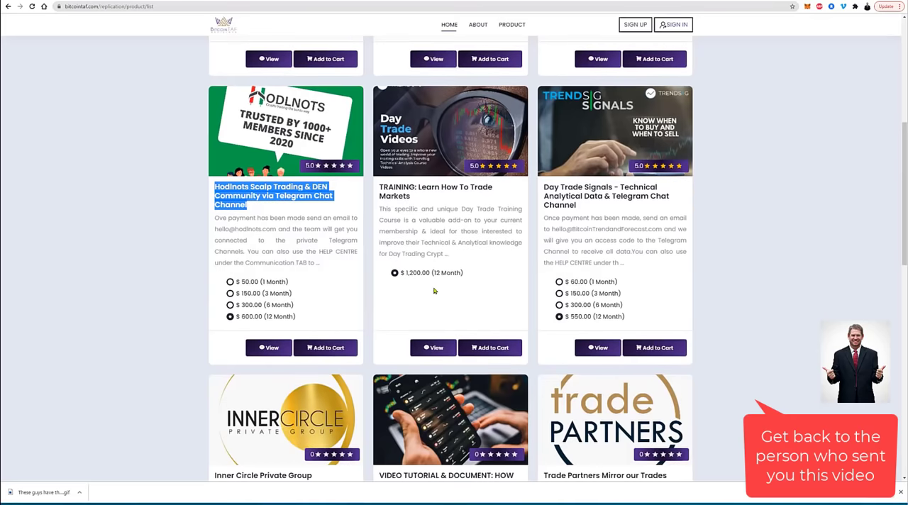
{"action": "scroll", "scroll_direction": "down", "scroll_amount": 3}
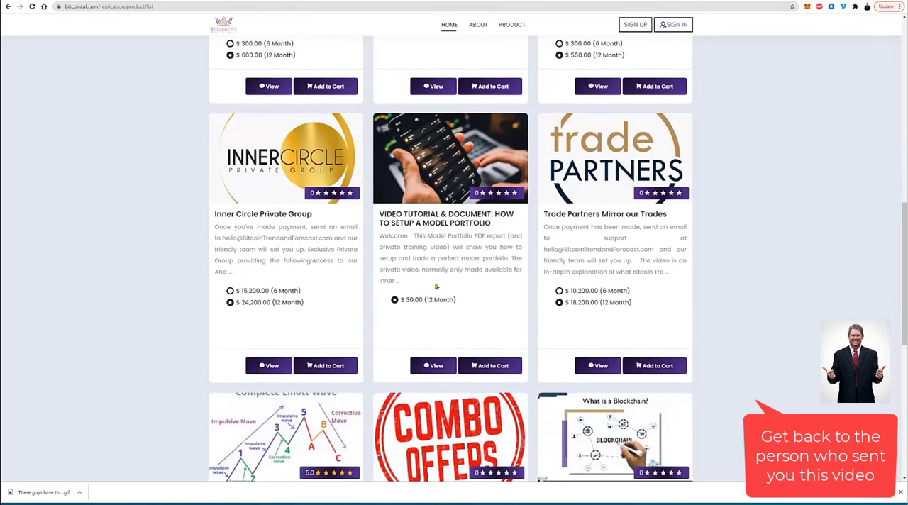
{"action": "mouse_move", "coordinate": [218, 214]}
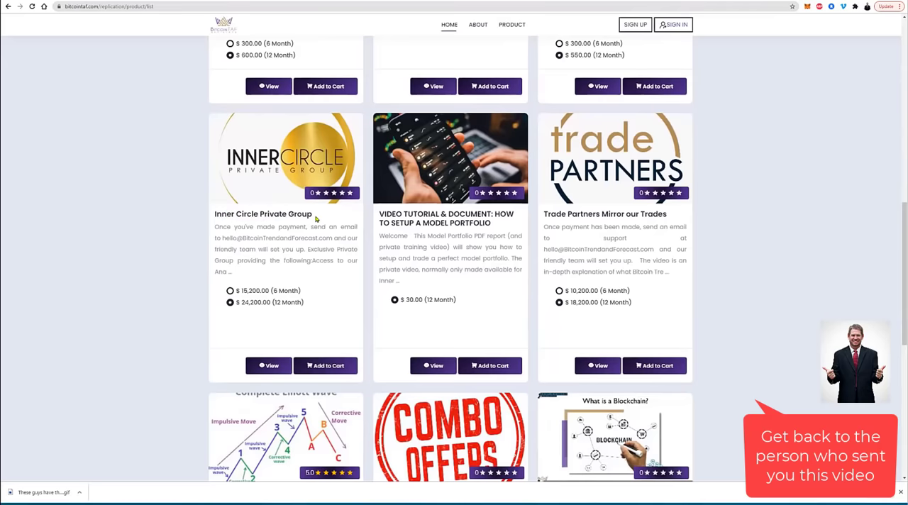
{"action": "mouse_move", "coordinate": [268, 366]}
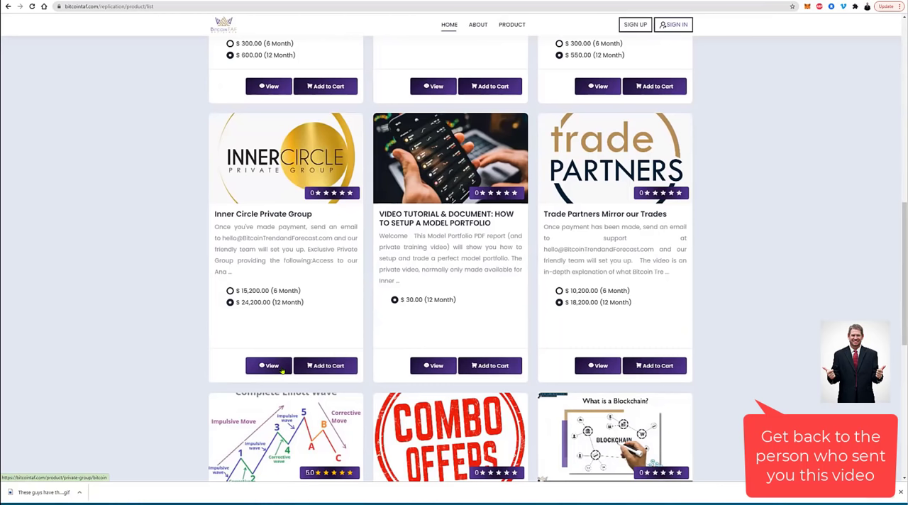
{"action": "mouse_move", "coordinate": [297, 252]}
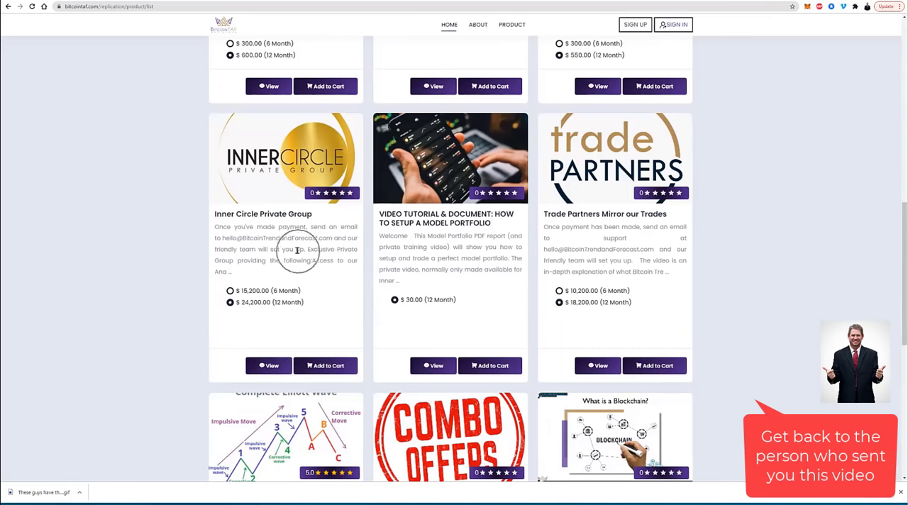
{"action": "mouse_move", "coordinate": [626, 227]}
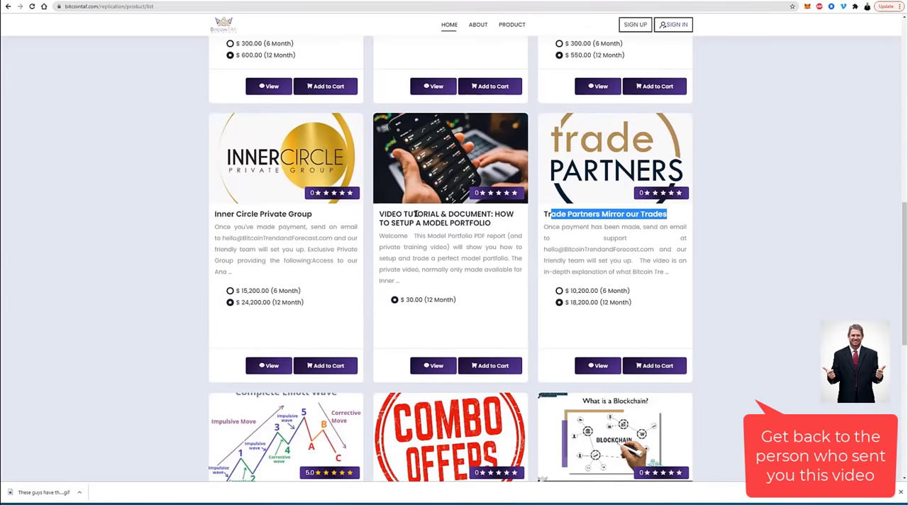
{"action": "mouse_move", "coordinate": [429, 279]}
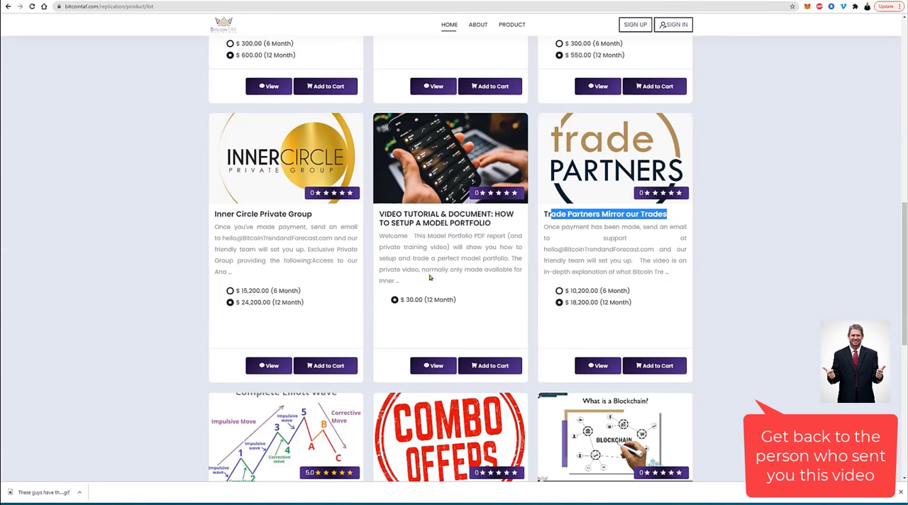
{"action": "mouse_move", "coordinate": [451, 292]}
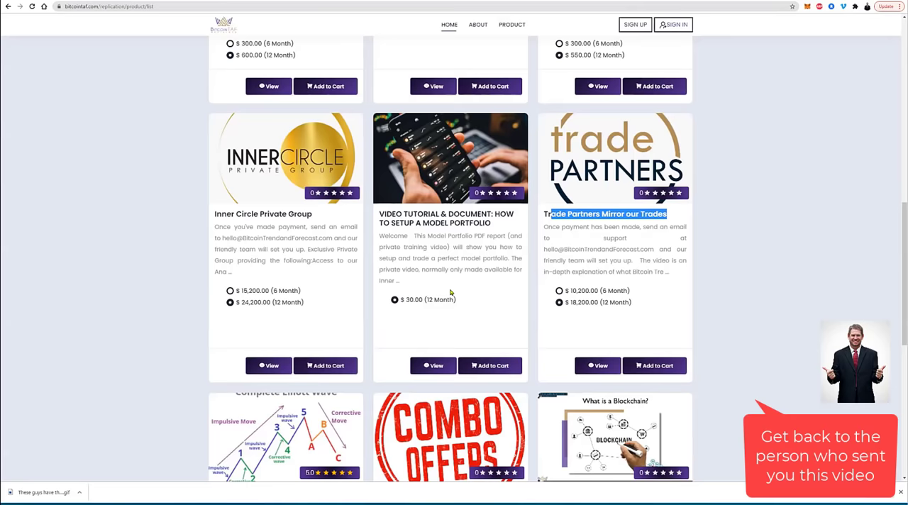
{"action": "mouse_move", "coordinate": [443, 303]}
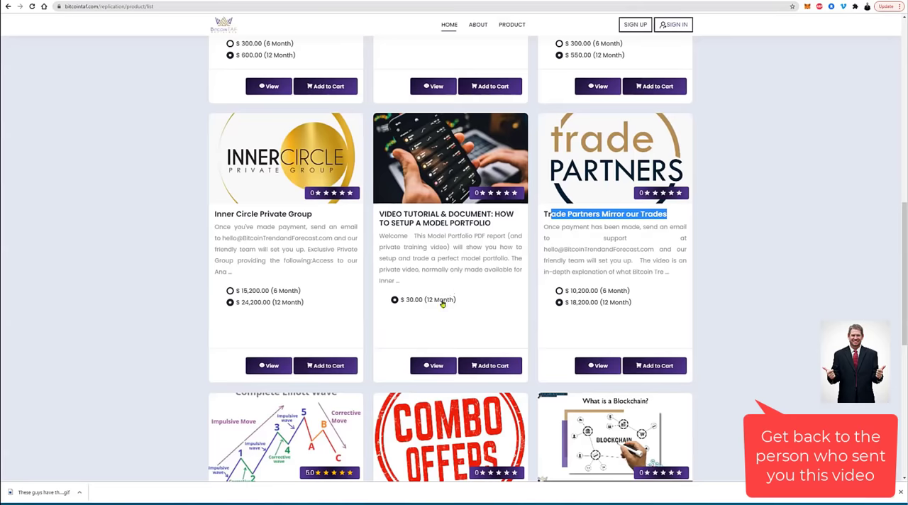
{"action": "mouse_move", "coordinate": [443, 312]}
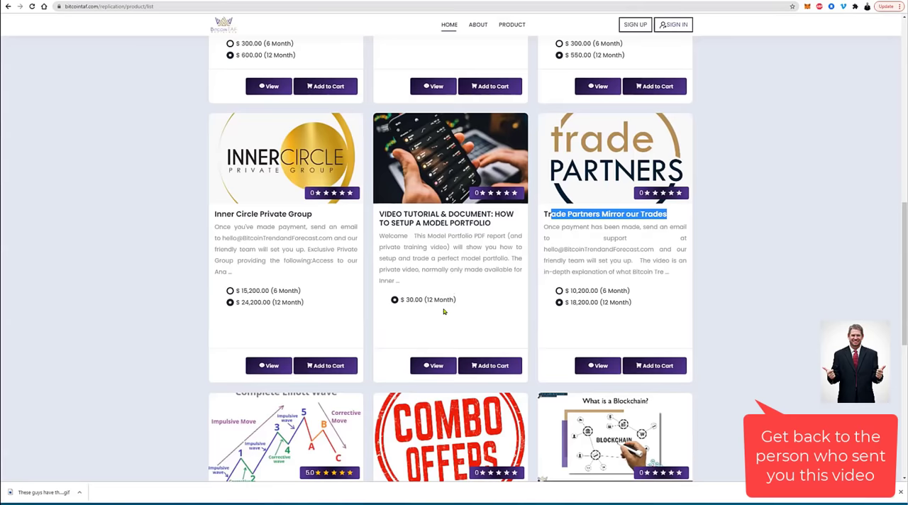
{"action": "scroll", "scroll_direction": "down", "scroll_amount": 3}
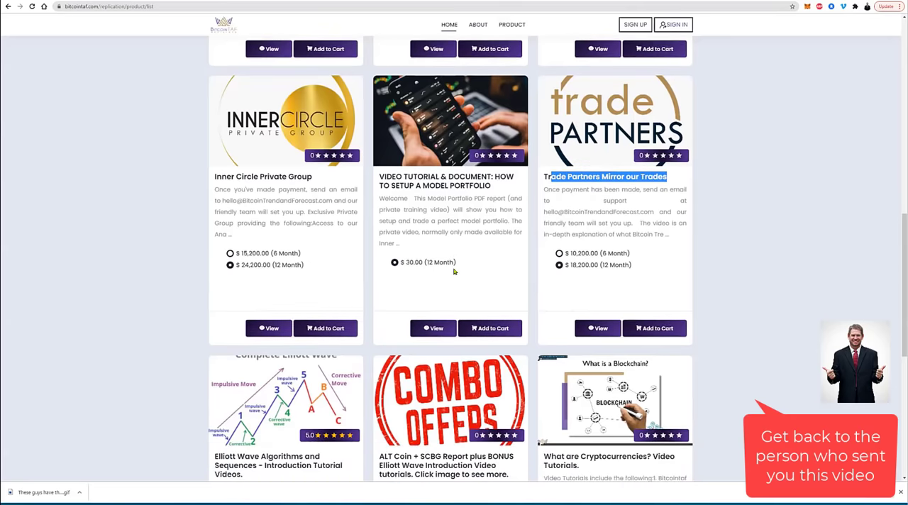
{"action": "scroll", "scroll_direction": "down", "scroll_amount": 3}
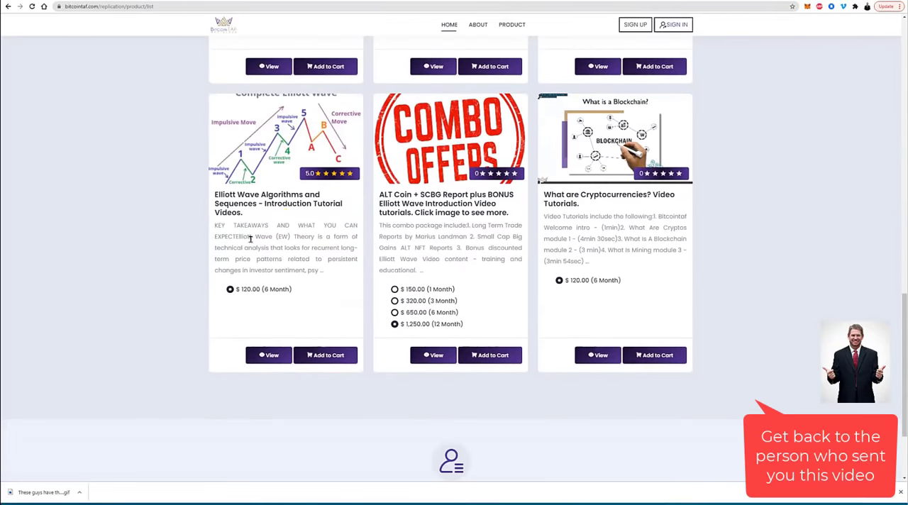
Step: Revisit the product grid from the top, highlighting Small Cap Big Gains, and return to the final row
{"action": "double_click", "coordinate": [227, 193]}
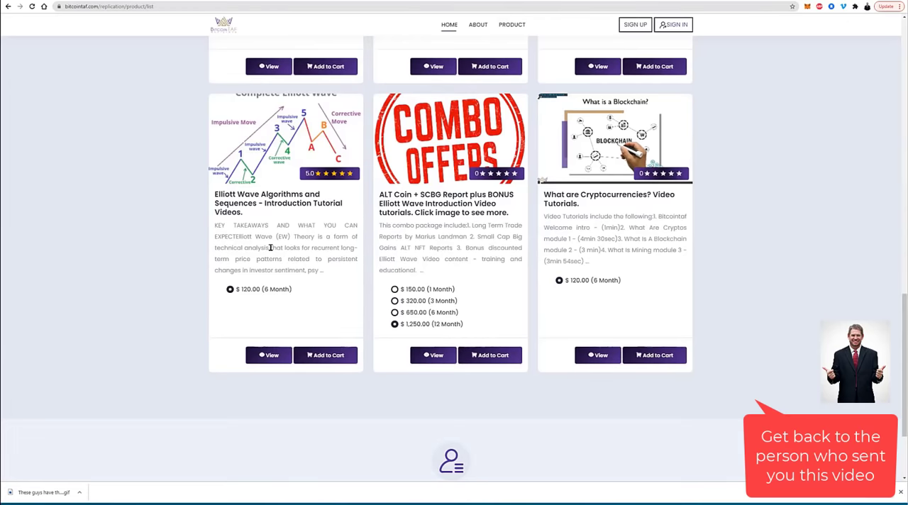
{"action": "mouse_move", "coordinate": [267, 216]}
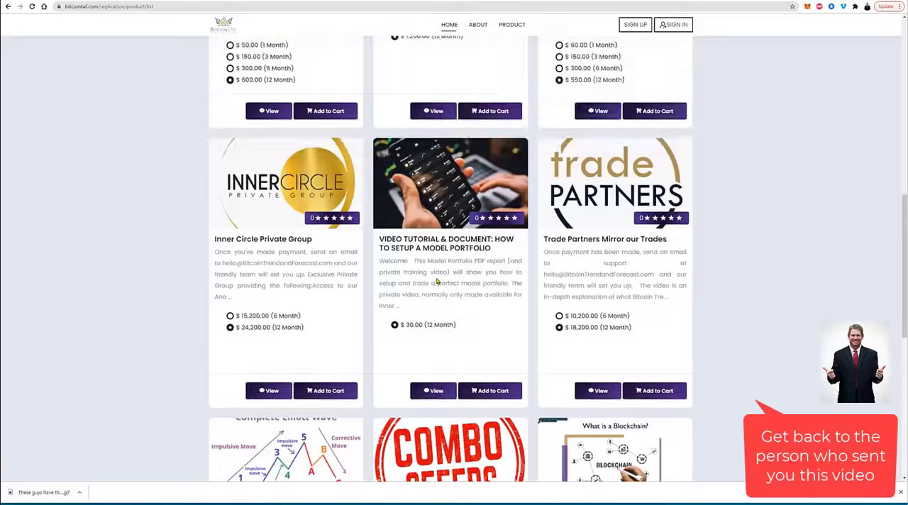
{"action": "scroll", "scroll_direction": "up", "scroll_amount": 3}
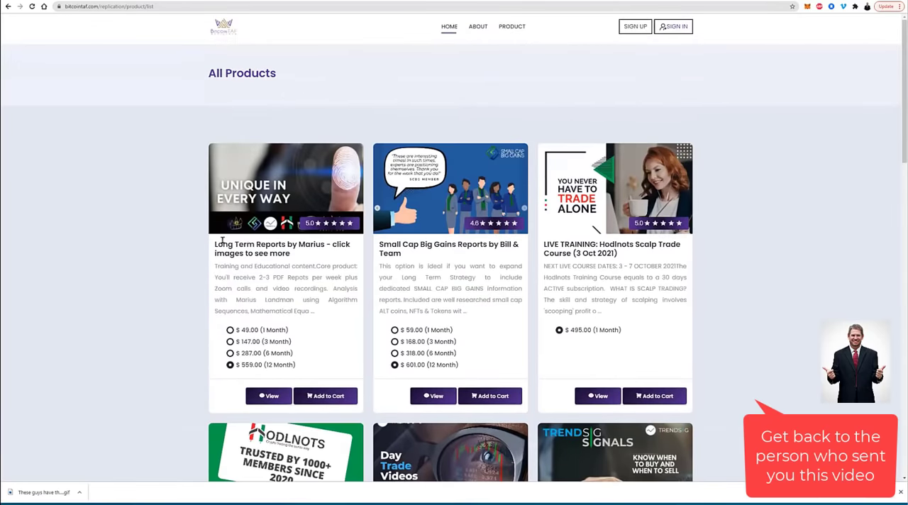
{"action": "double_click", "coordinate": [403, 244]}
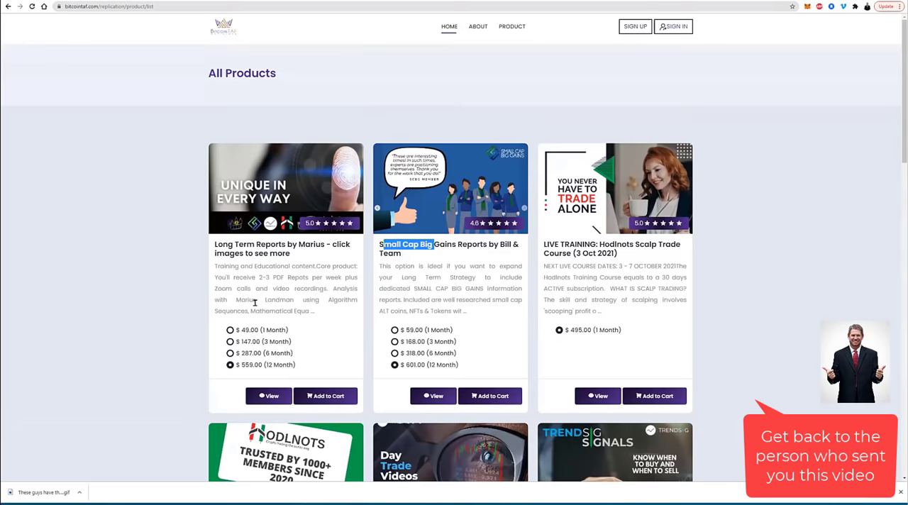
{"action": "mouse_move", "coordinate": [374, 309]}
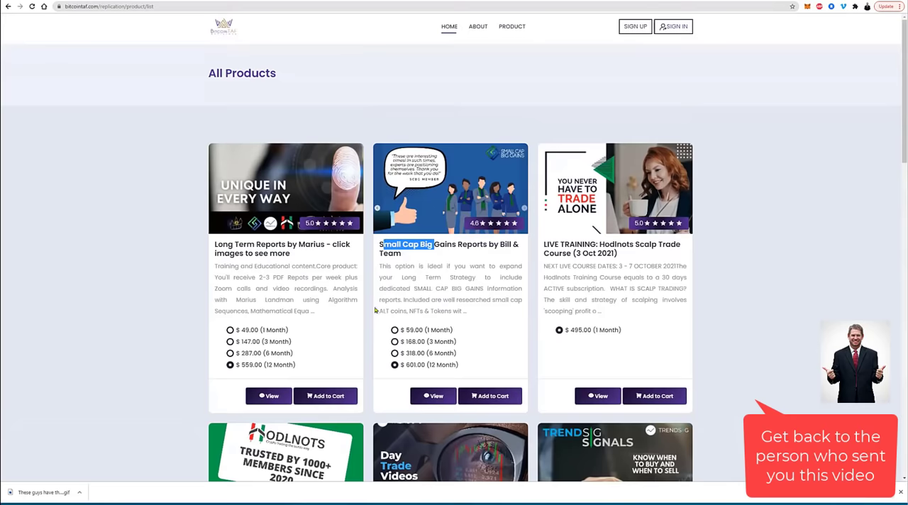
{"action": "scroll", "scroll_direction": "down", "scroll_amount": 3}
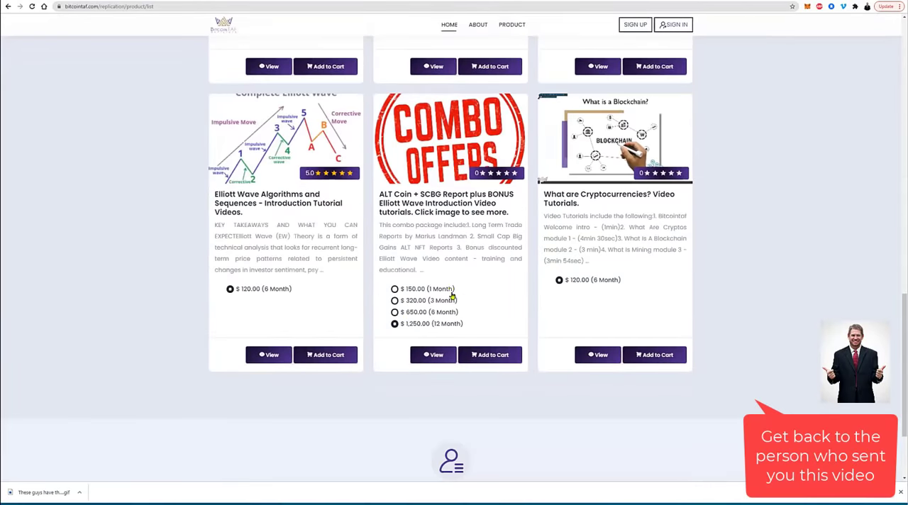
{"action": "mouse_move", "coordinate": [463, 258]}
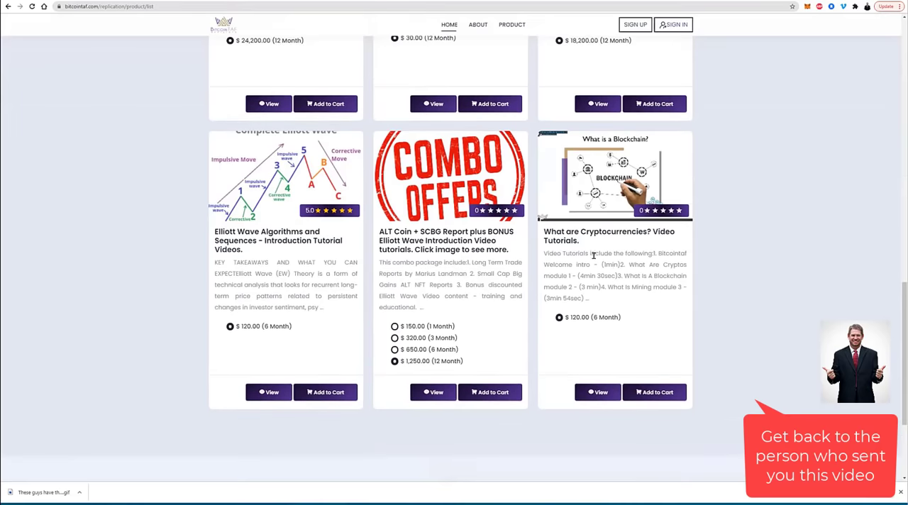
{"action": "double_click", "coordinate": [560, 231]}
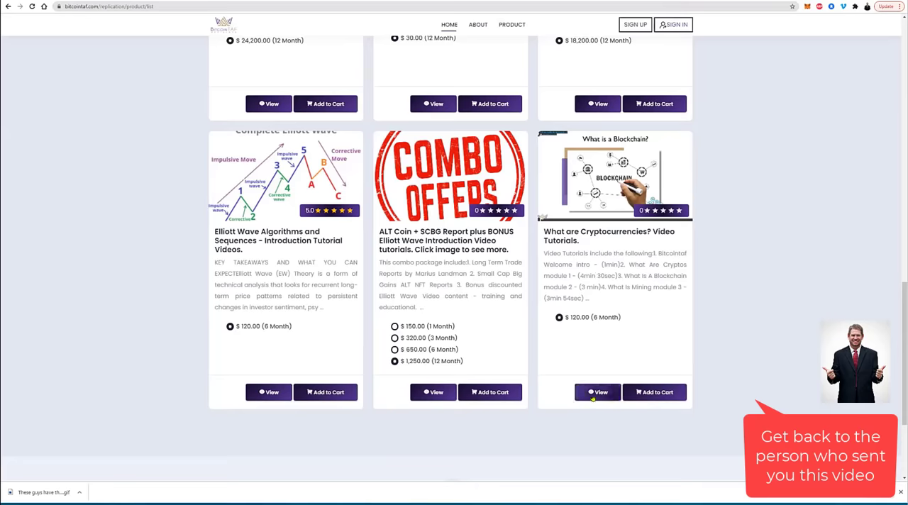
{"action": "mouse_move", "coordinate": [596, 391]}
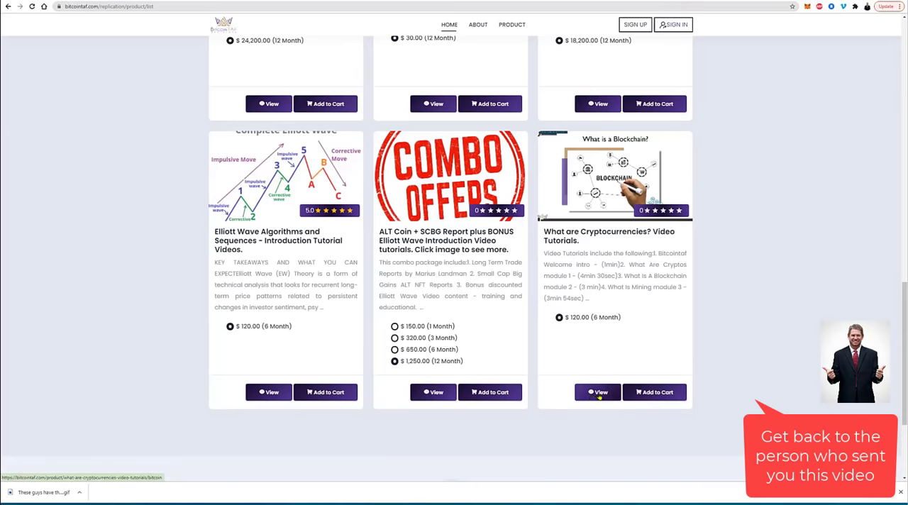
Step: View the What are Cryptocurrencies? Video Tutorials page and highlight part of the sixth module's title
{"action": "left_click", "coordinate": [596, 391]}
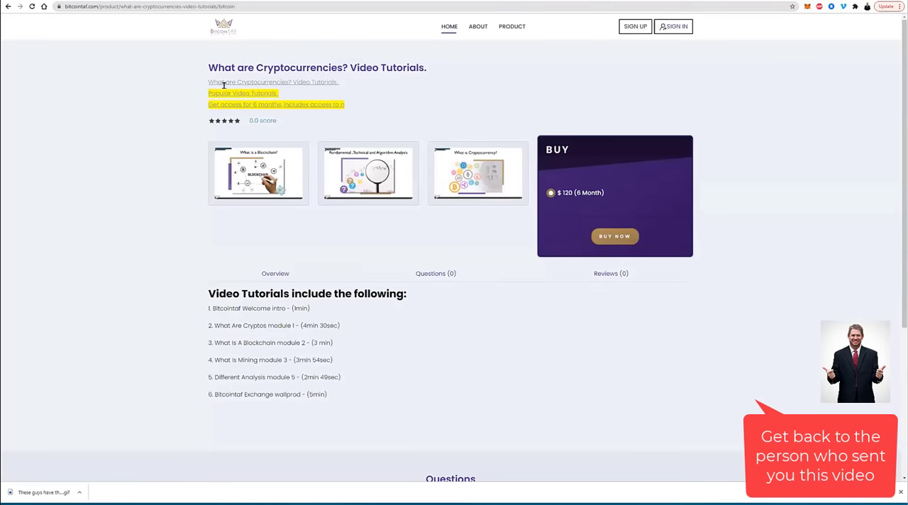
{"action": "scroll", "scroll_direction": "down", "scroll_amount": 3}
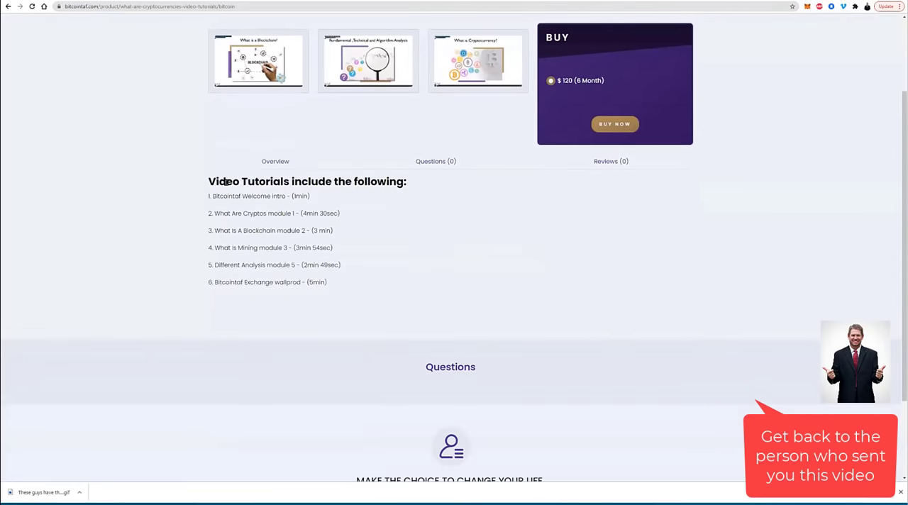
{"action": "mouse_move", "coordinate": [232, 199]}
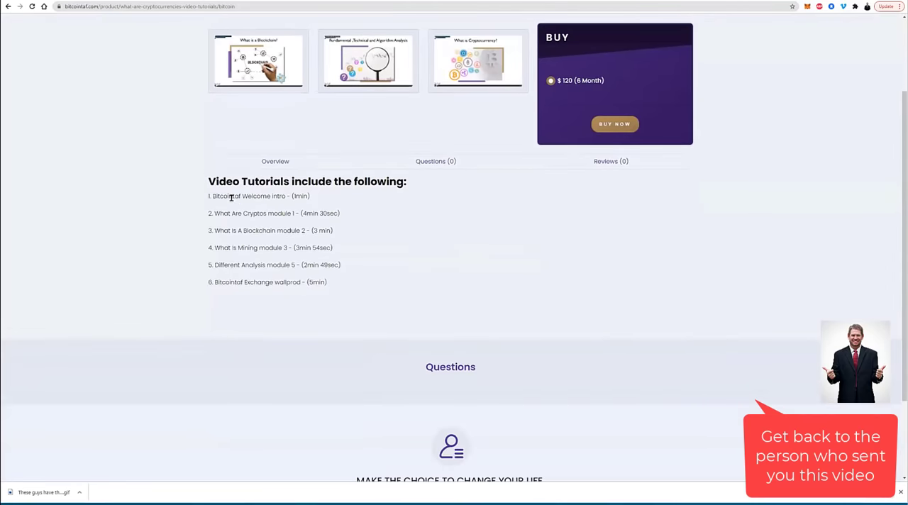
{"action": "left_click_drag", "start_coordinate": [230, 213], "coordinate": [266, 213]}
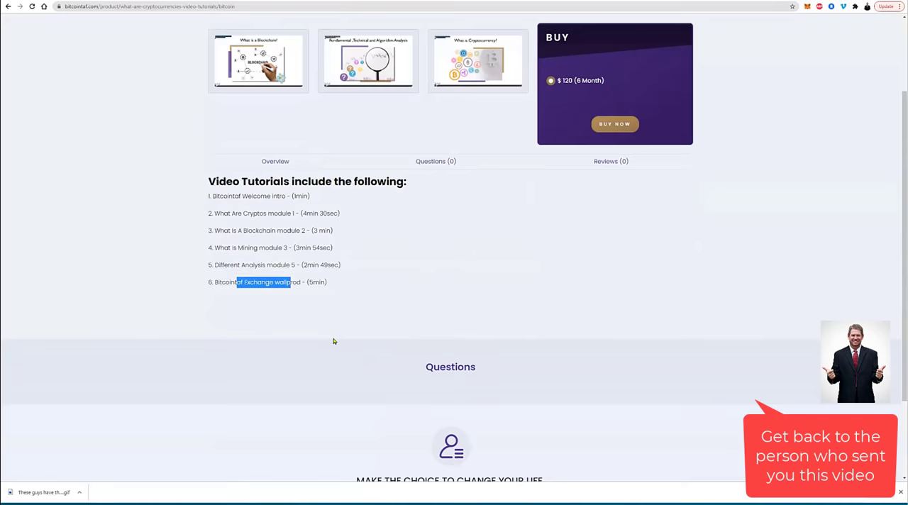
{"action": "mouse_move", "coordinate": [337, 329]}
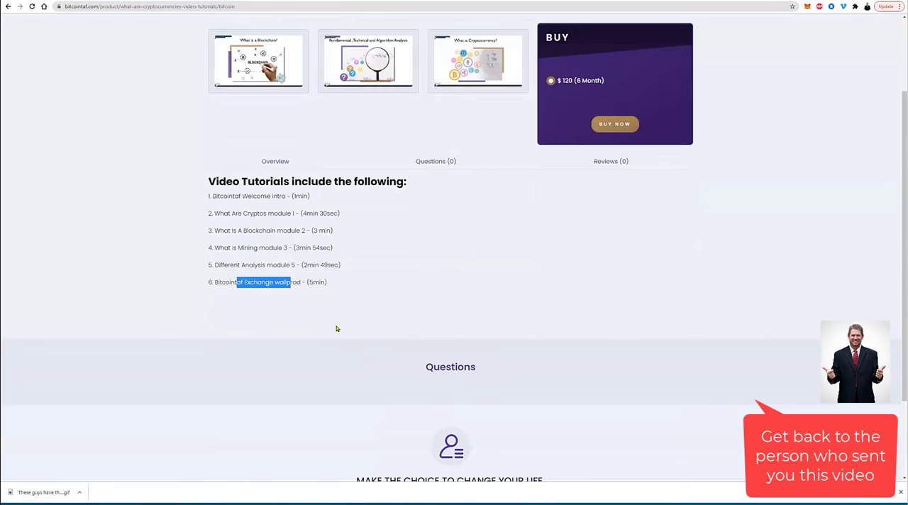
{"action": "mouse_move", "coordinate": [366, 303]}
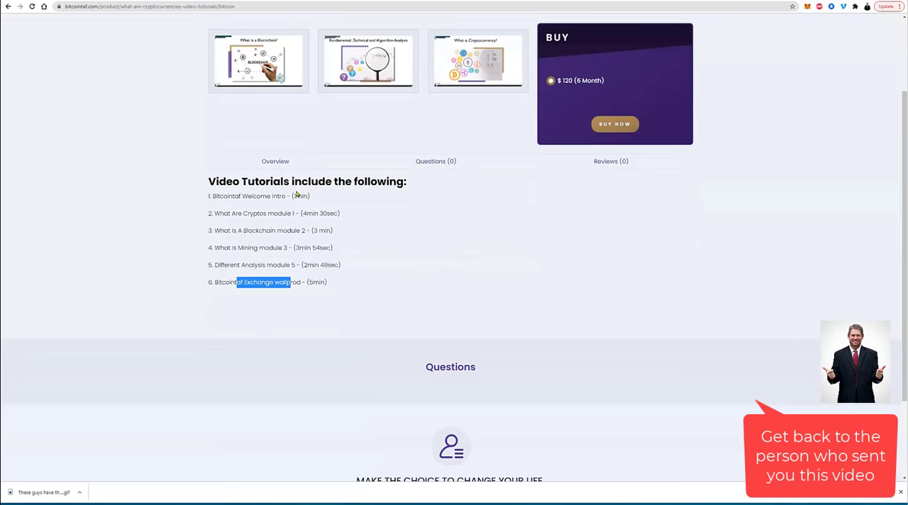
{"action": "mouse_move", "coordinate": [423, 254]}
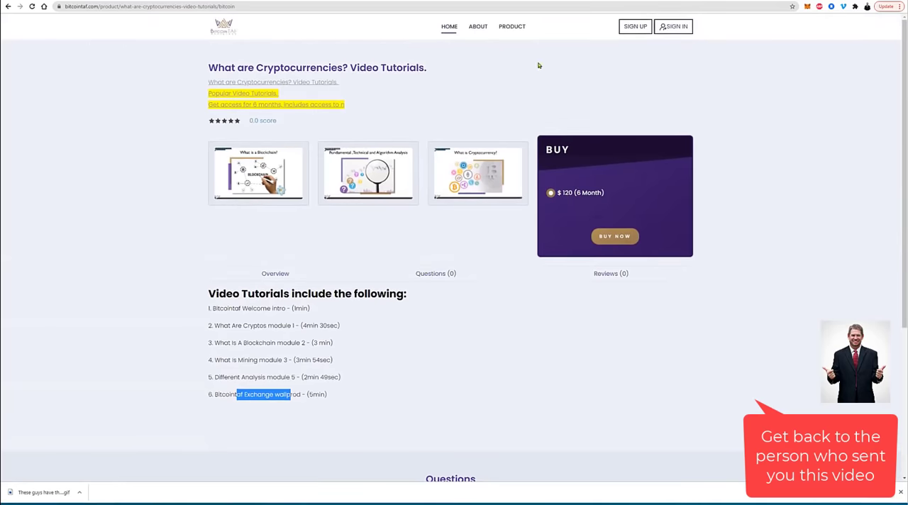
{"action": "mouse_move", "coordinate": [673, 26]}
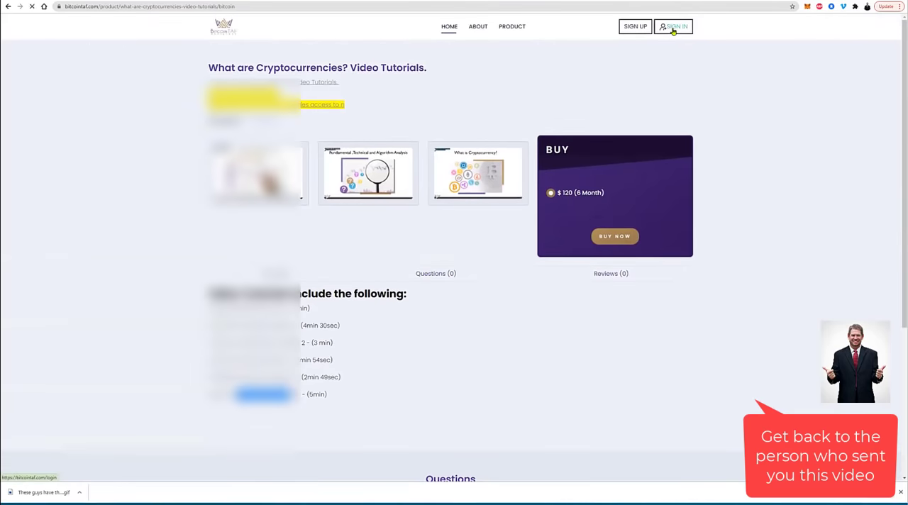
Step: Log in to the member dashboard and expand Tools to show Downloads and Videos
{"action": "left_click", "coordinate": [673, 26]}
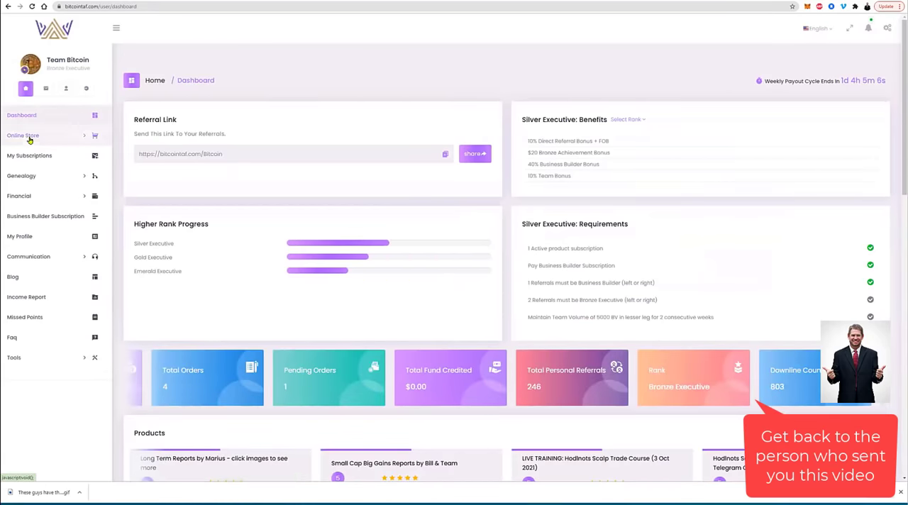
{"action": "mouse_move", "coordinate": [30, 195]}
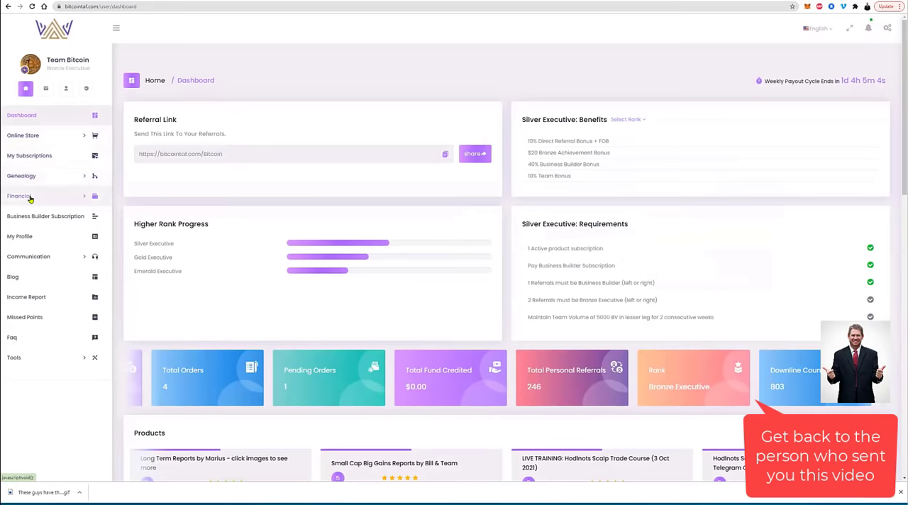
{"action": "mouse_move", "coordinate": [22, 176]}
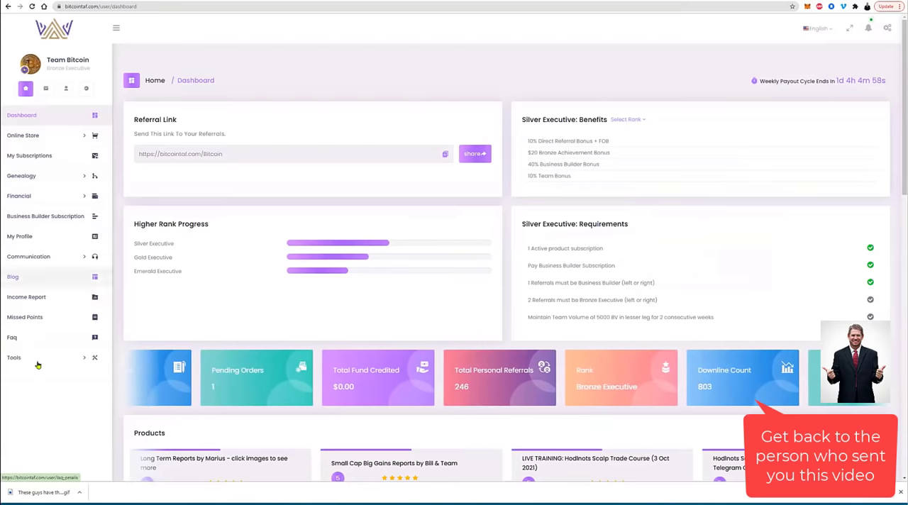
{"action": "left_click", "coordinate": [15, 357]}
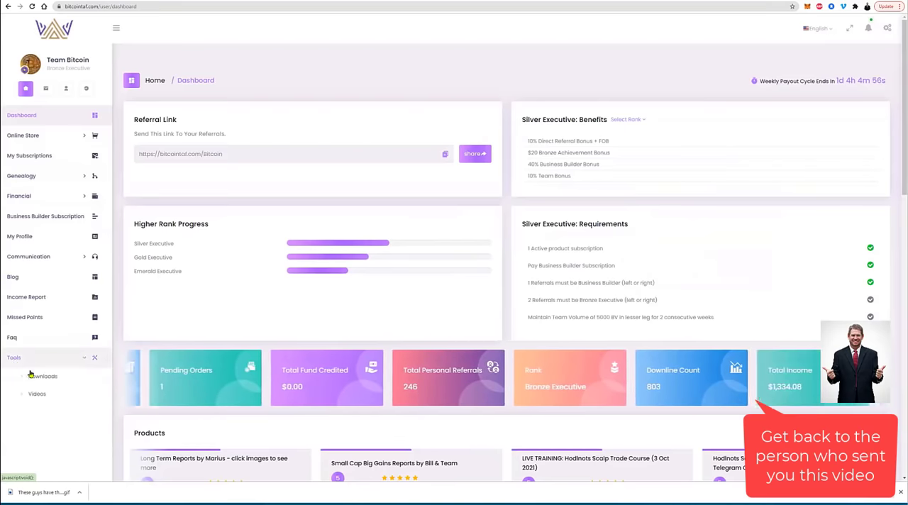
Step: Review the BitcoinTAF Revenue Plan 27 July 2021 download, then browse the member Videos list
{"action": "left_click", "coordinate": [44, 376]}
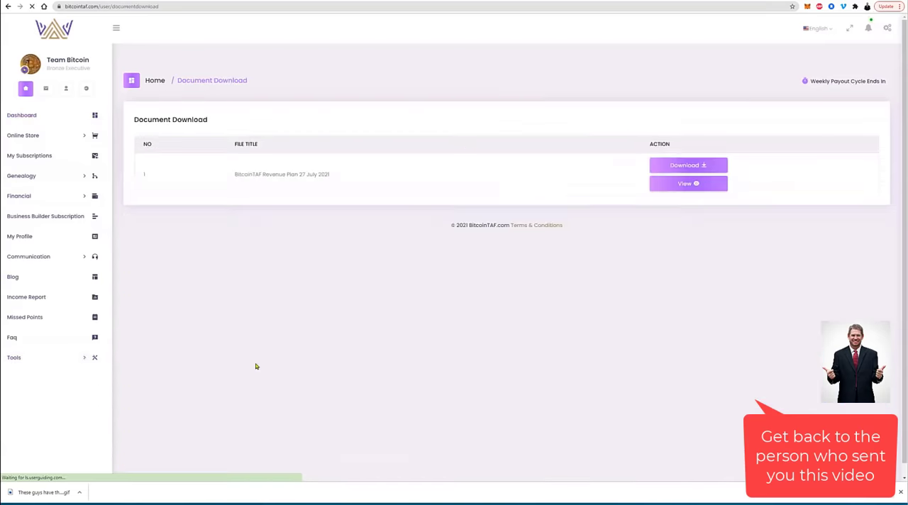
{"action": "left_click", "coordinate": [14, 357]}
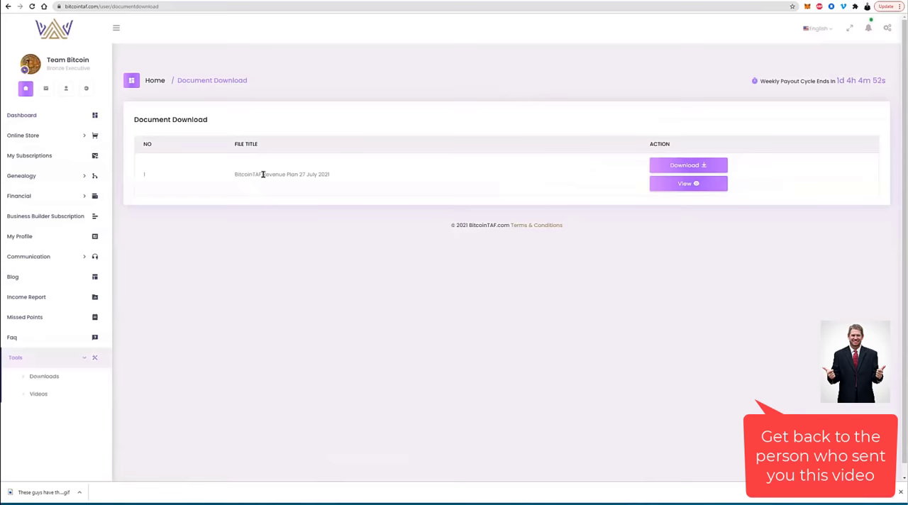
{"action": "double_click", "coordinate": [269, 173]}
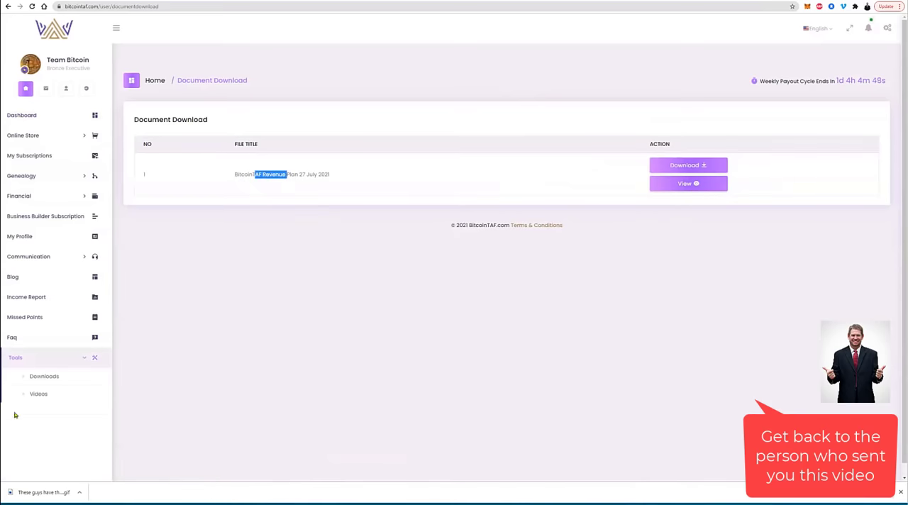
{"action": "left_click", "coordinate": [38, 395]}
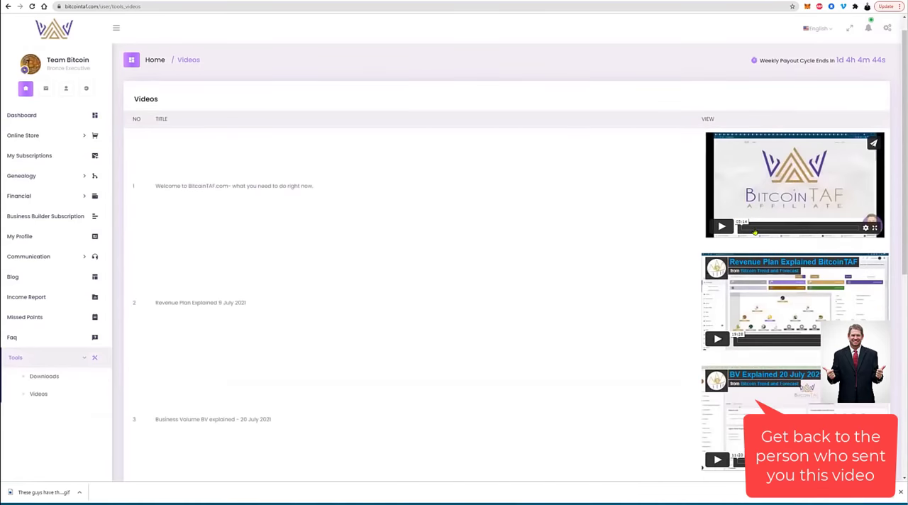
{"action": "scroll", "scroll_direction": "down", "scroll_amount": 3}
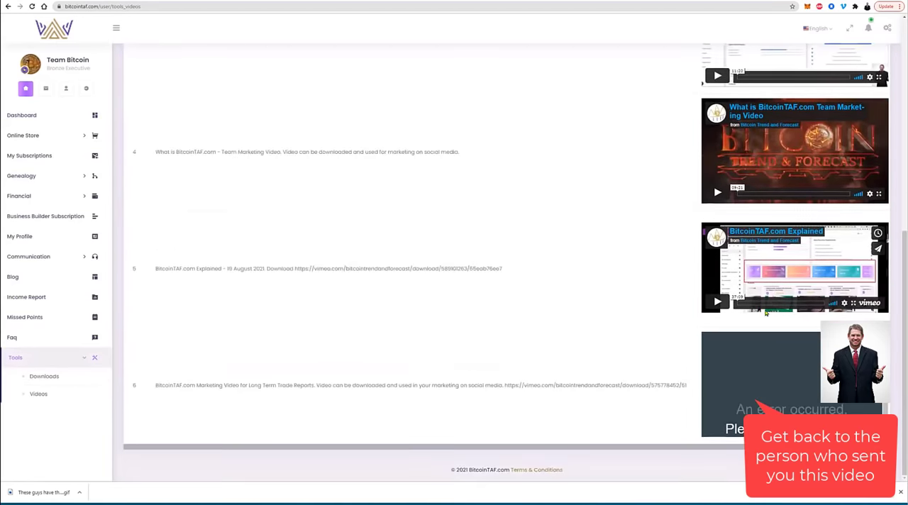
Step: Scroll through the FAQ page and expand Online Store to Products & Subscriptions and My Orders
{"action": "left_click", "coordinate": [11, 337]}
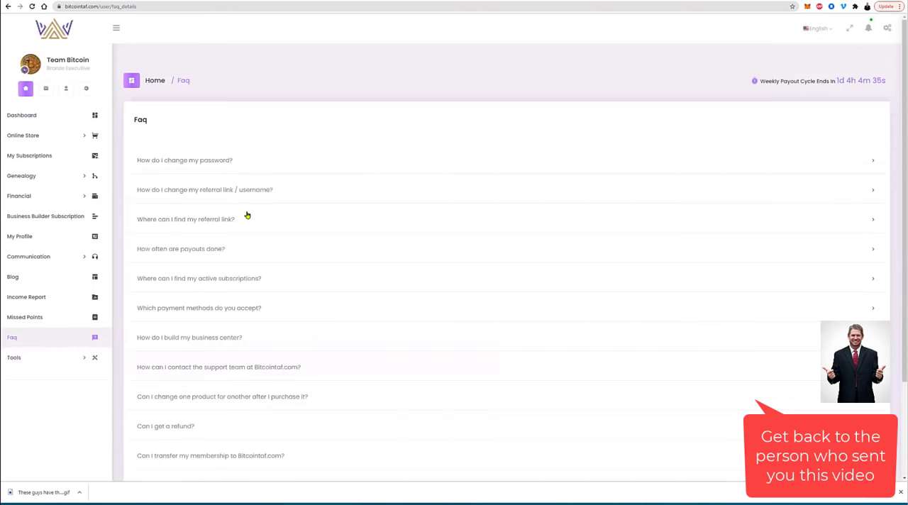
{"action": "scroll", "scroll_direction": "down", "scroll_amount": 3}
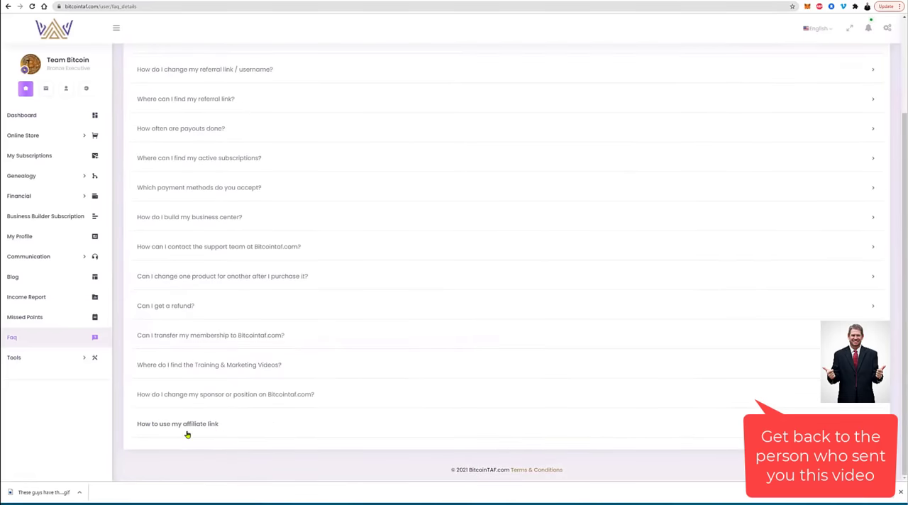
{"action": "mouse_move", "coordinate": [50, 301]}
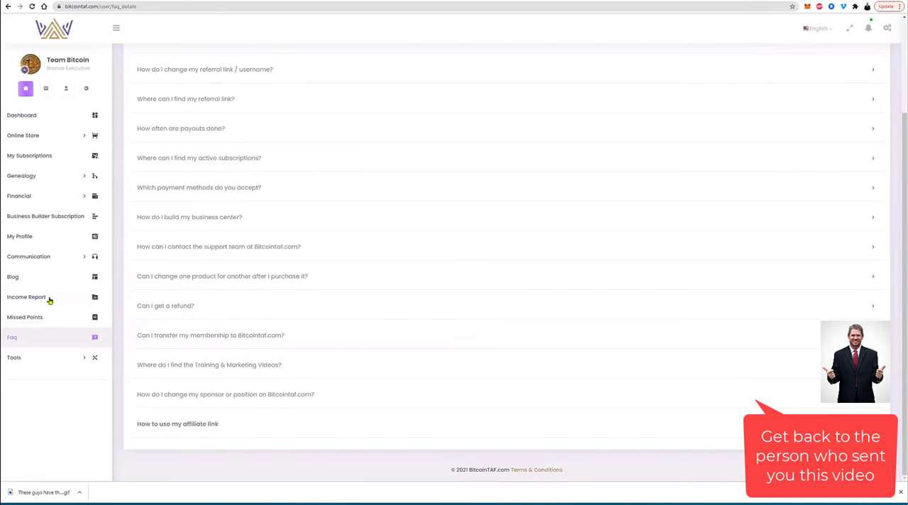
{"action": "mouse_move", "coordinate": [23, 134]}
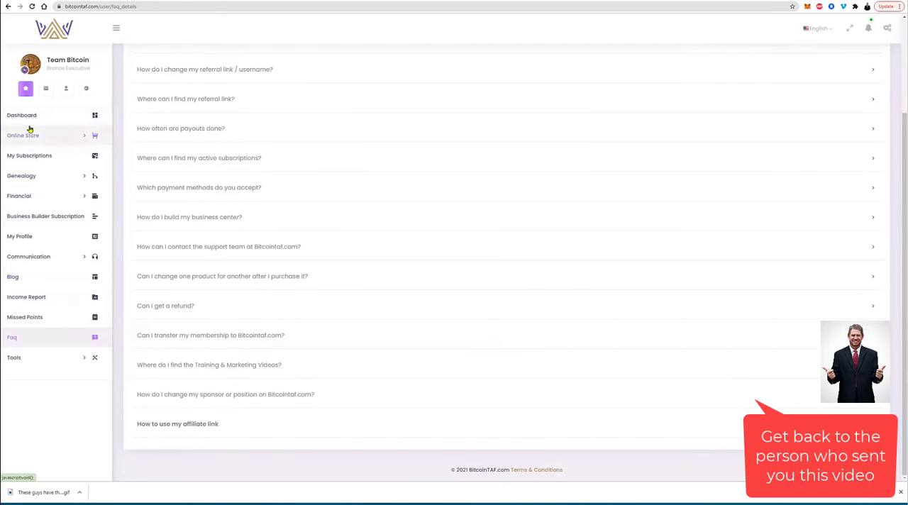
{"action": "left_click", "coordinate": [23, 134]}
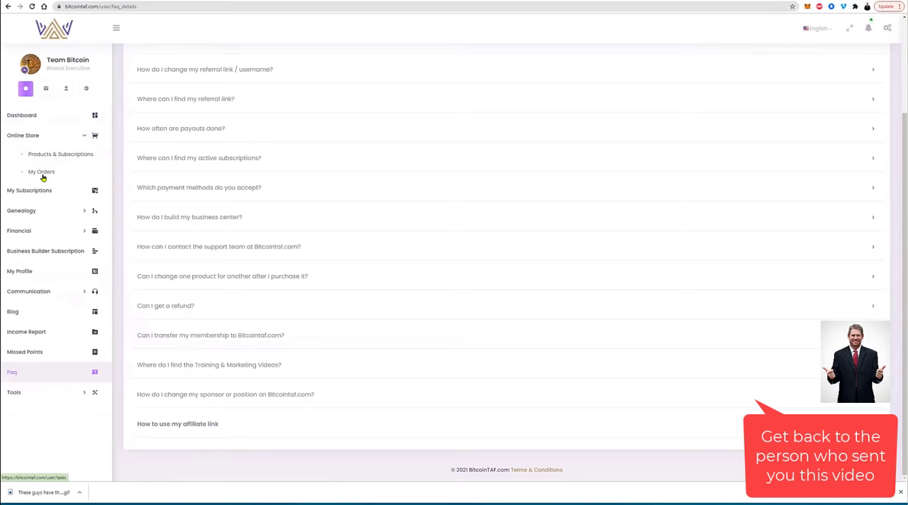
{"action": "left_click", "coordinate": [60, 153]}
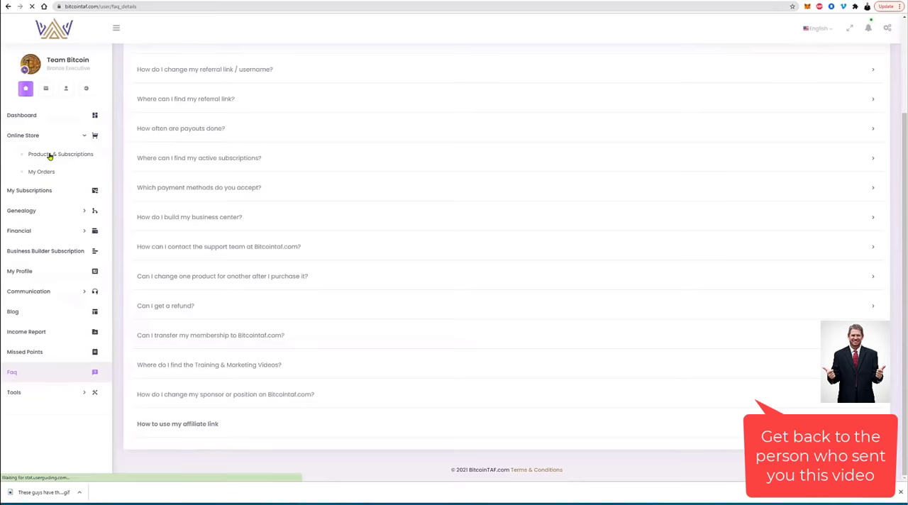
Step: In Products & Subscriptions, scroll down and expand the Hodlnots product's full description
{"action": "left_click", "coordinate": [61, 153]}
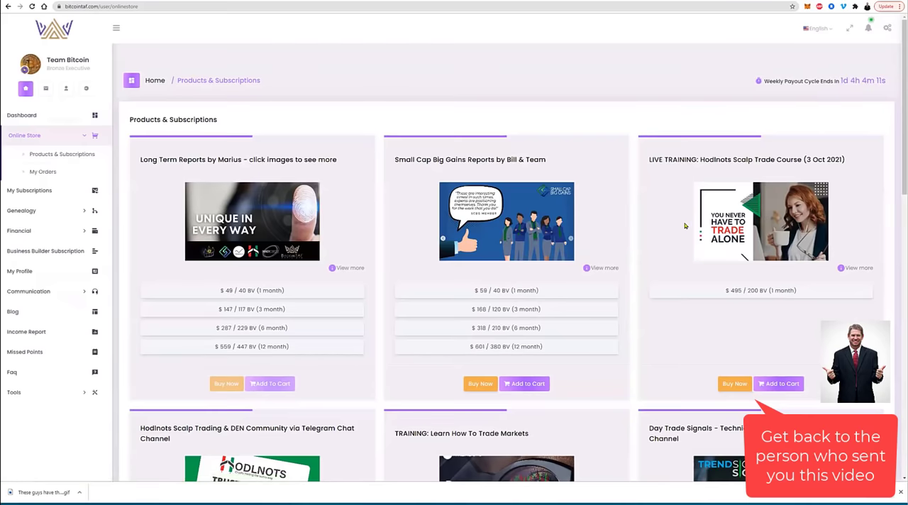
{"action": "scroll", "scroll_direction": "down", "scroll_amount": 3}
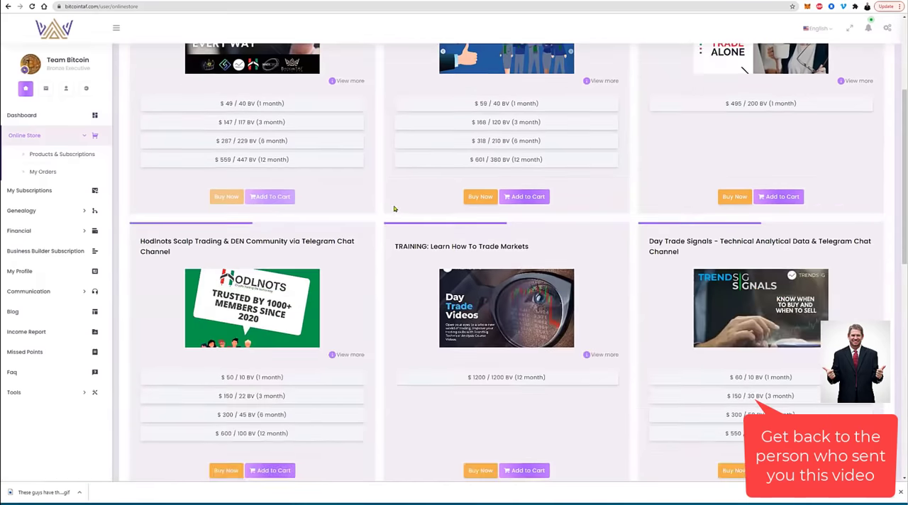
{"action": "scroll", "scroll_direction": "down", "scroll_amount": 3}
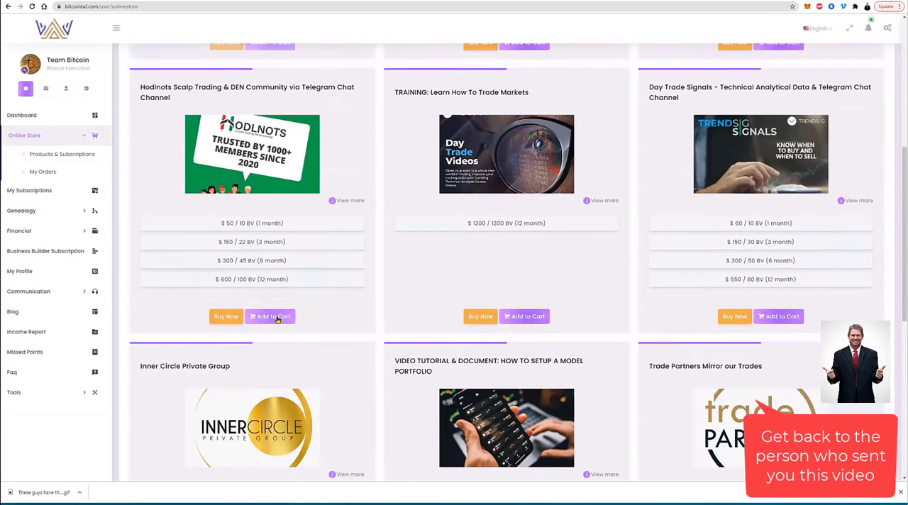
{"action": "left_click", "coordinate": [338, 200]}
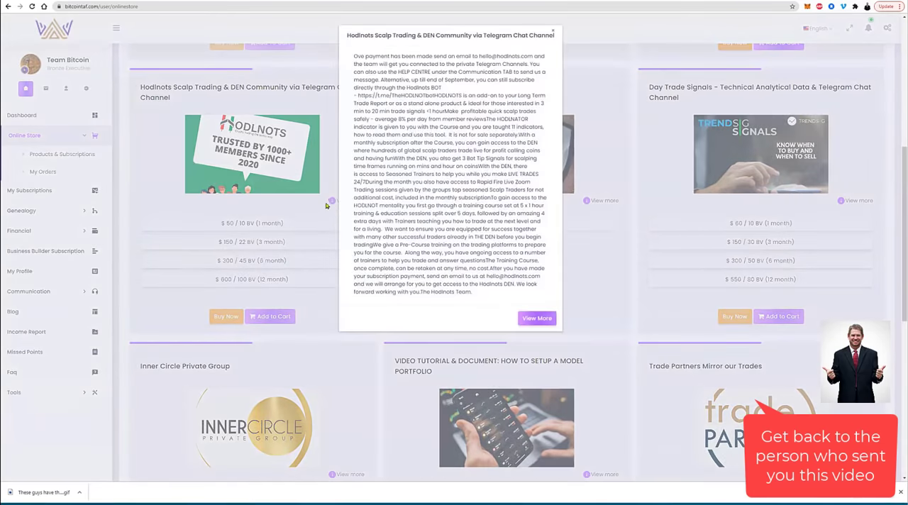
Step: View the Hodlnots product page, then go to My Subscriptions listing five purchased products
{"action": "left_click", "coordinate": [550, 30]}
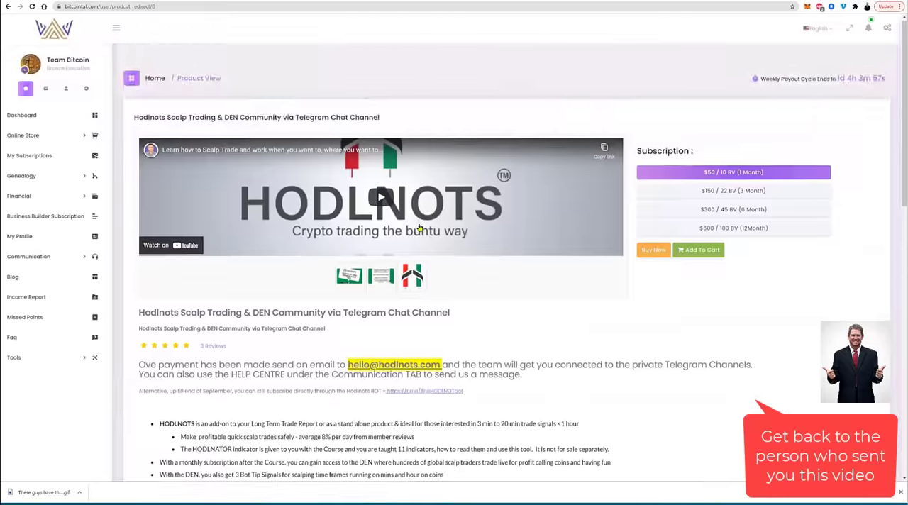
{"action": "scroll", "scroll_direction": "down", "scroll_amount": 3}
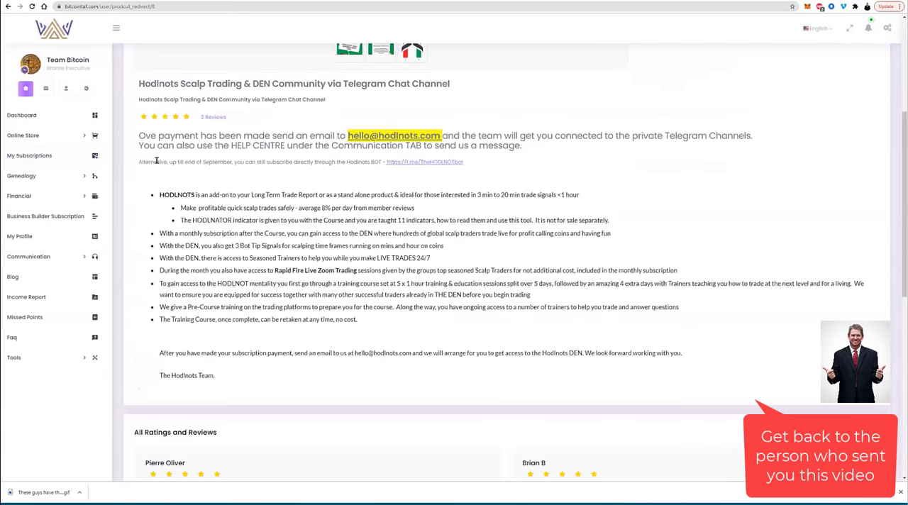
{"action": "mouse_move", "coordinate": [28, 156]}
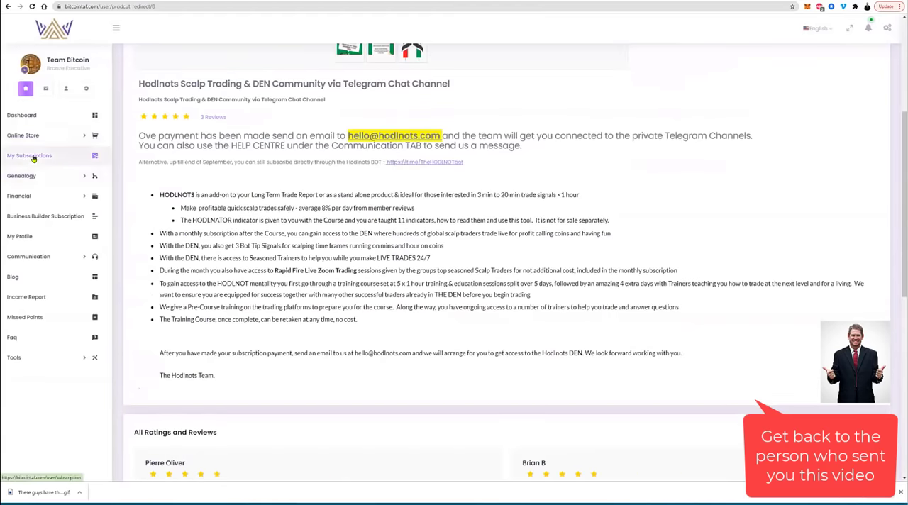
{"action": "left_click", "coordinate": [28, 156]}
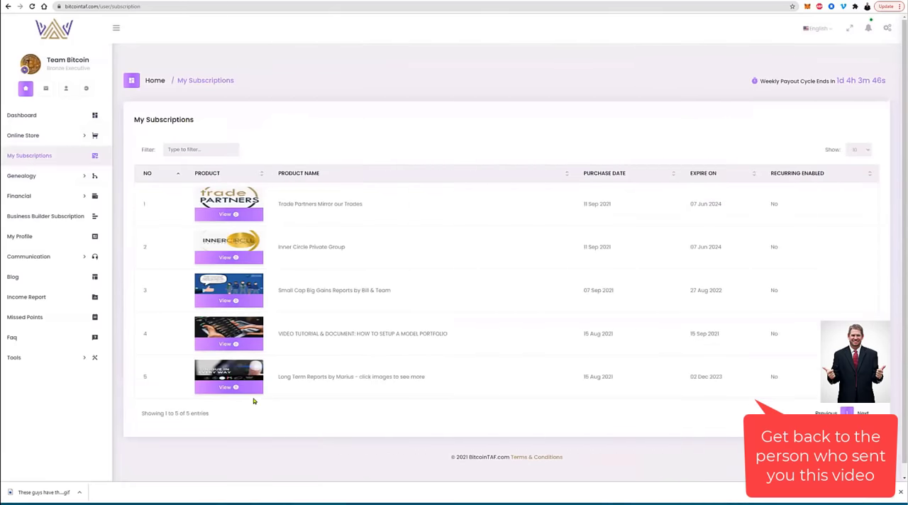
{"action": "mouse_move", "coordinate": [285, 366]}
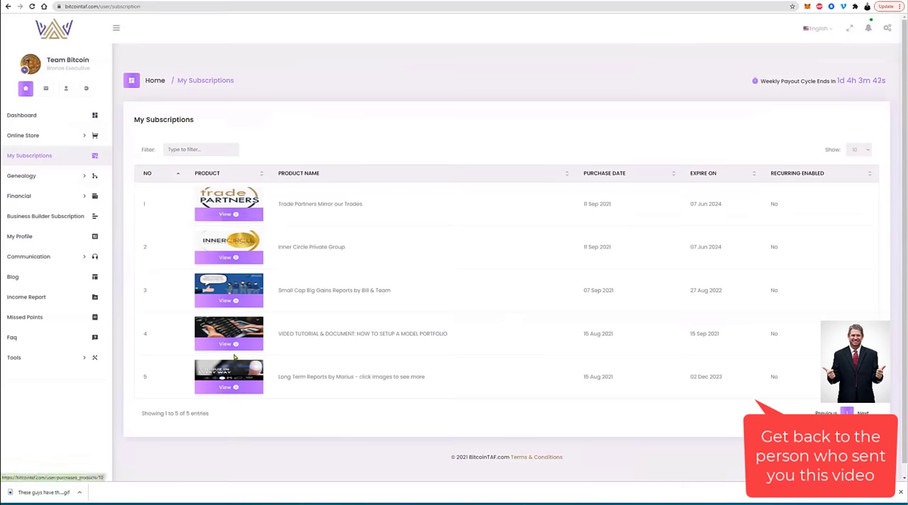
Step: View the Long Term Reports by Marius subscription's active product page
{"action": "left_click", "coordinate": [229, 387]}
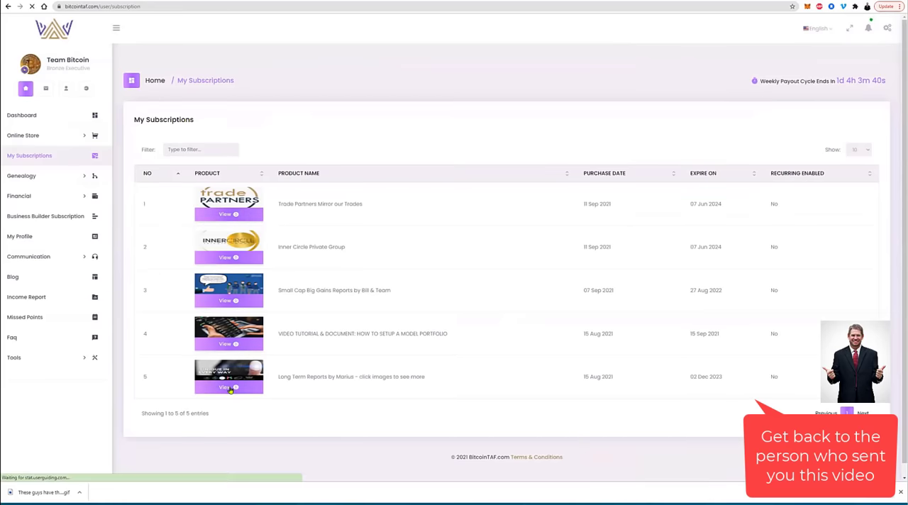
{"action": "left_click", "coordinate": [224, 387]}
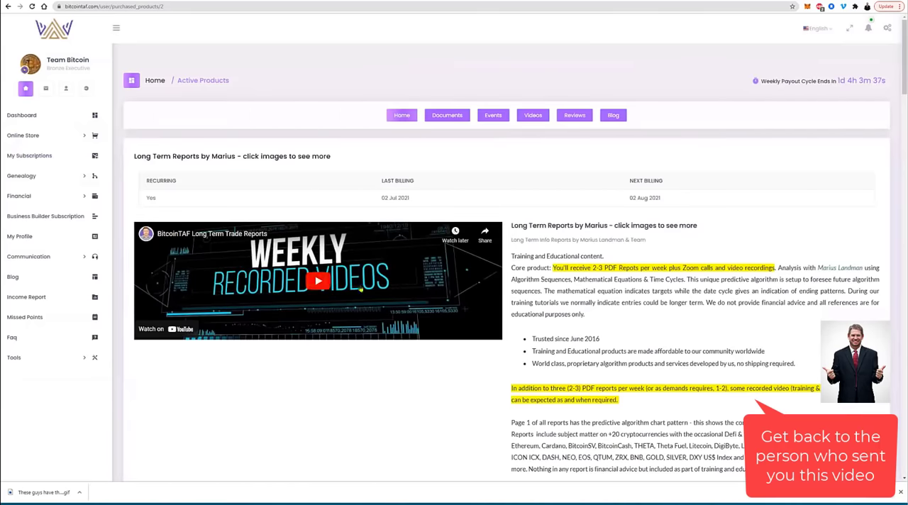
Step: Browse the subscription's dated documents, empty events section and recorded market call videos
{"action": "left_click", "coordinate": [445, 115]}
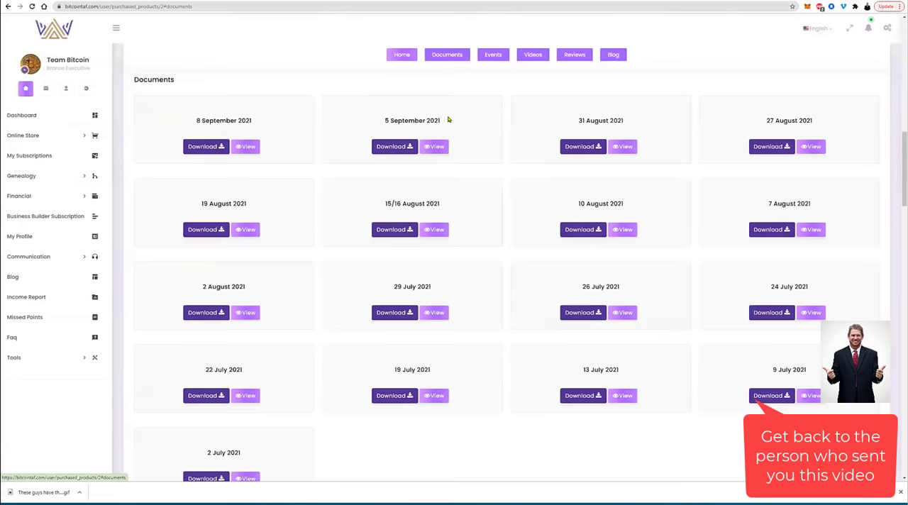
{"action": "mouse_move", "coordinate": [261, 184]}
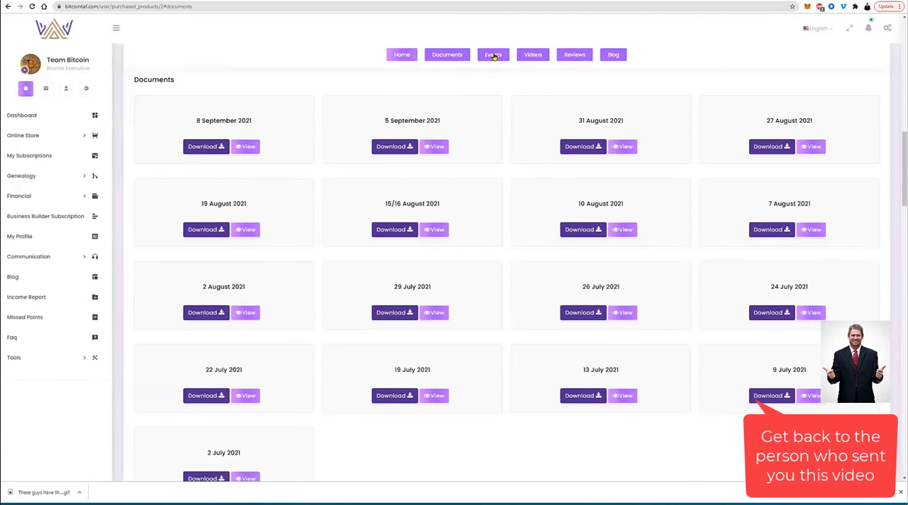
{"action": "left_click", "coordinate": [492, 54]}
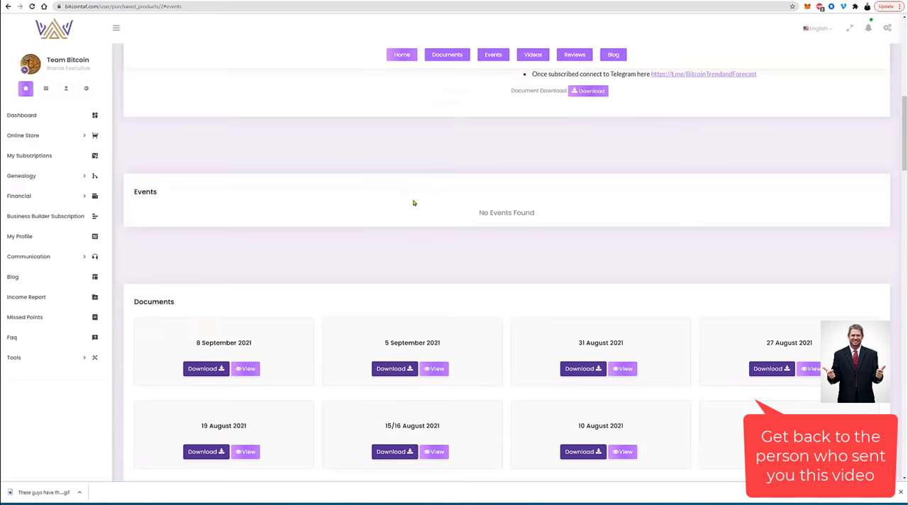
{"action": "mouse_move", "coordinate": [468, 220]}
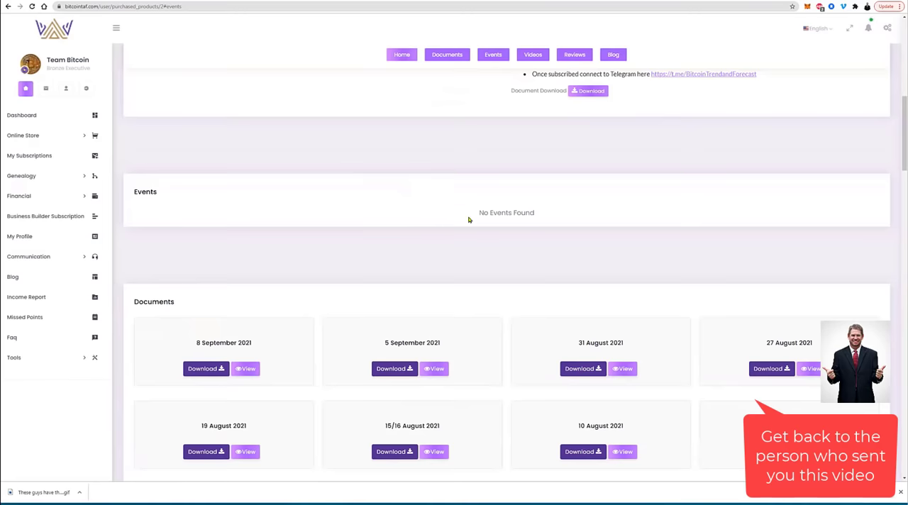
{"action": "left_click", "coordinate": [532, 54]}
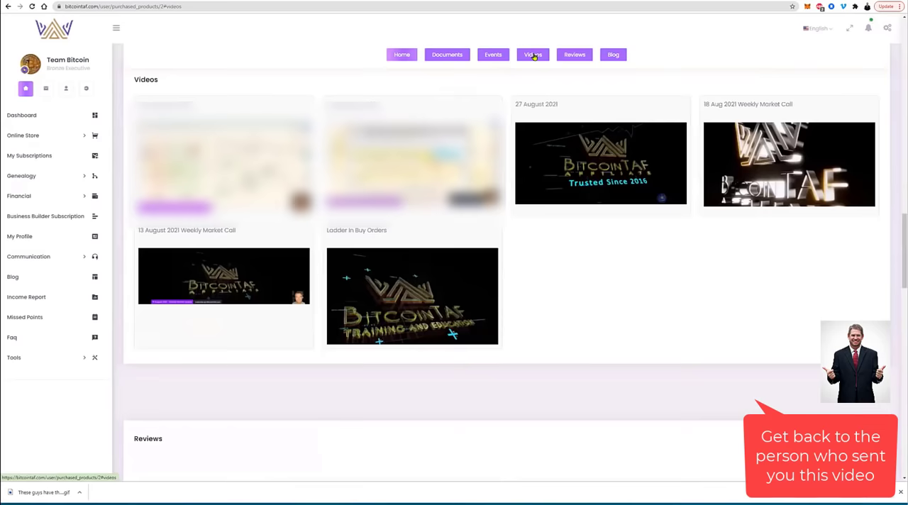
{"action": "mouse_move", "coordinate": [680, 137]}
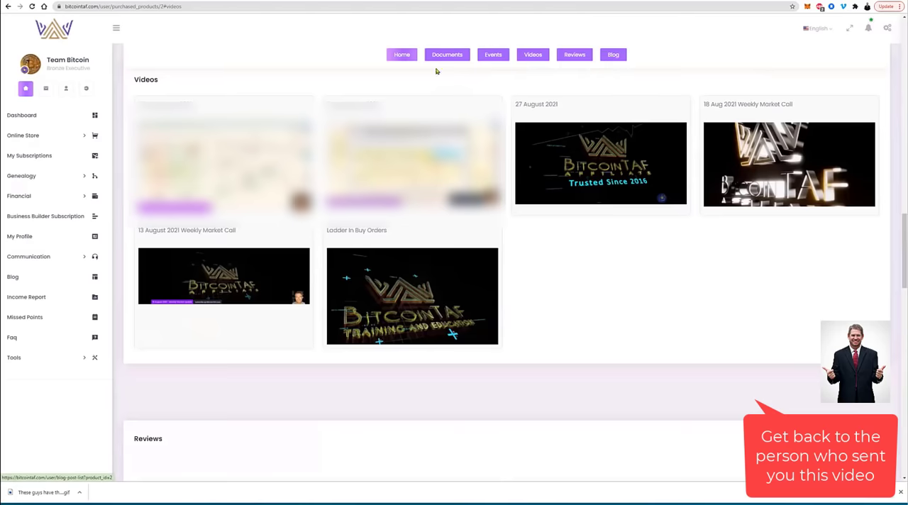
{"action": "mouse_move", "coordinate": [13, 276]}
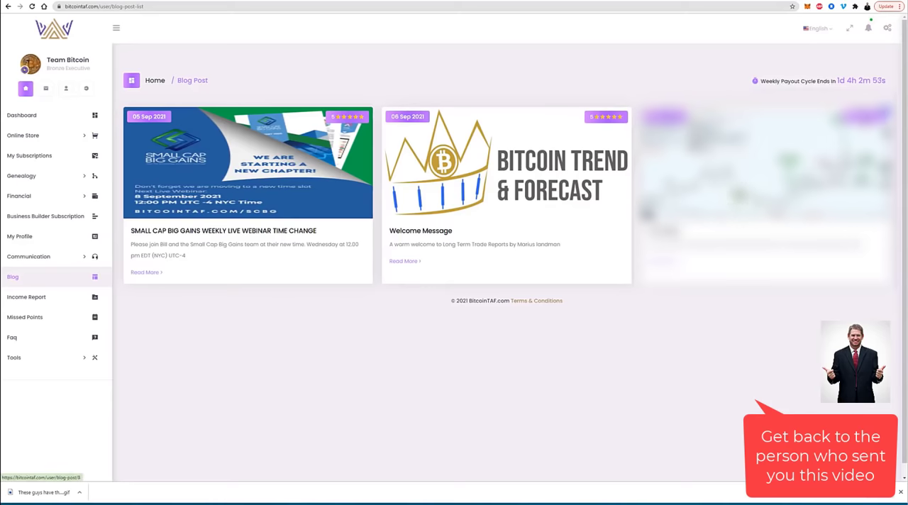
{"action": "mouse_move", "coordinate": [414, 247]}
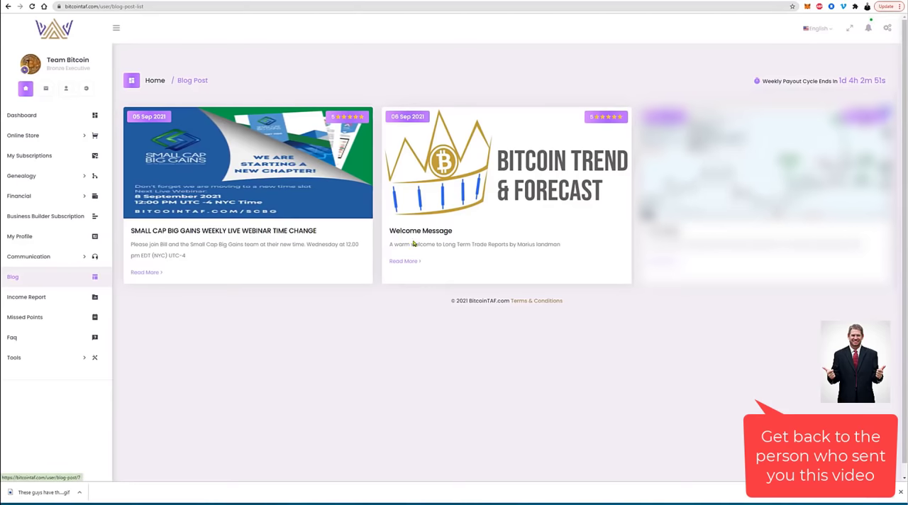
{"action": "mouse_move", "coordinate": [201, 258]}
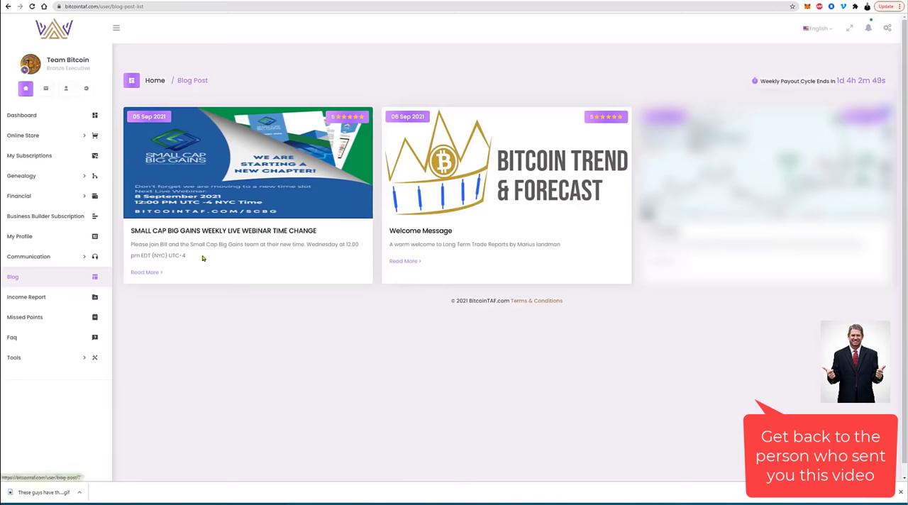
{"action": "mouse_move", "coordinate": [465, 258]}
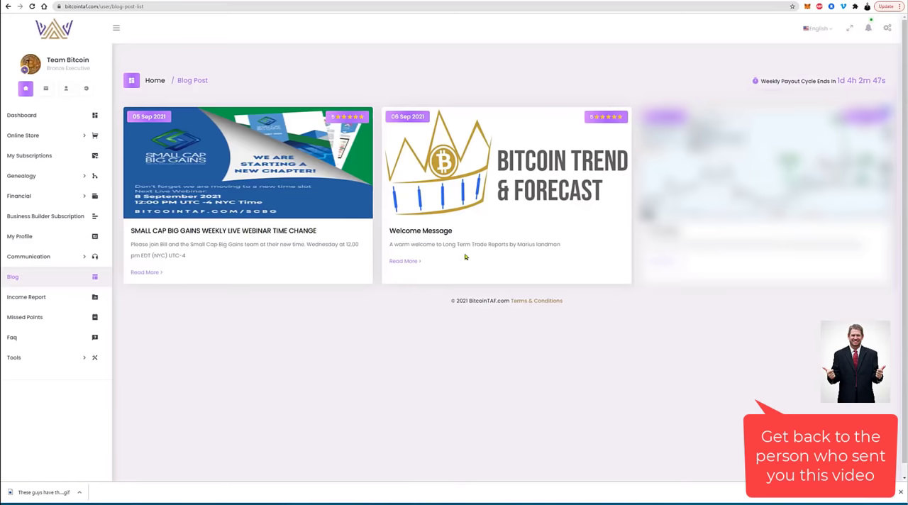
{"action": "mouse_move", "coordinate": [59, 168]}
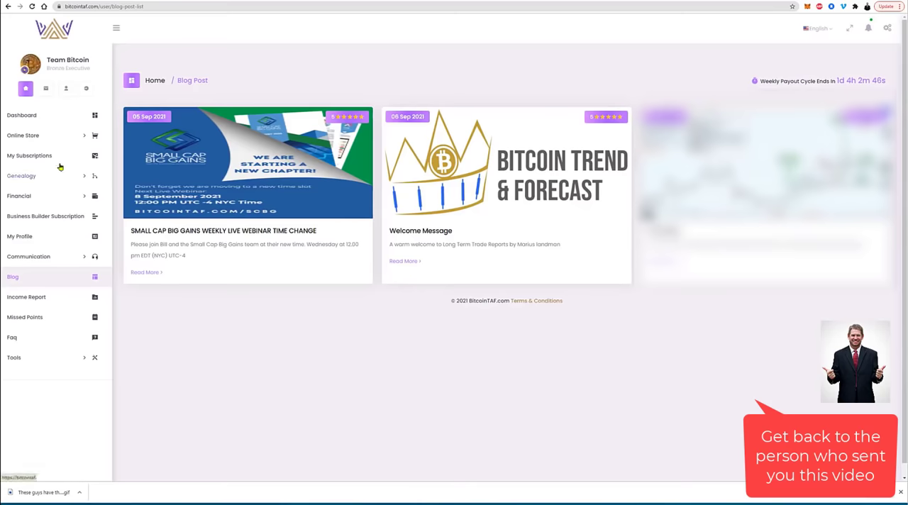
Step: Return to the My Subscriptions list after viewing the blog posts
{"action": "left_click", "coordinate": [28, 156]}
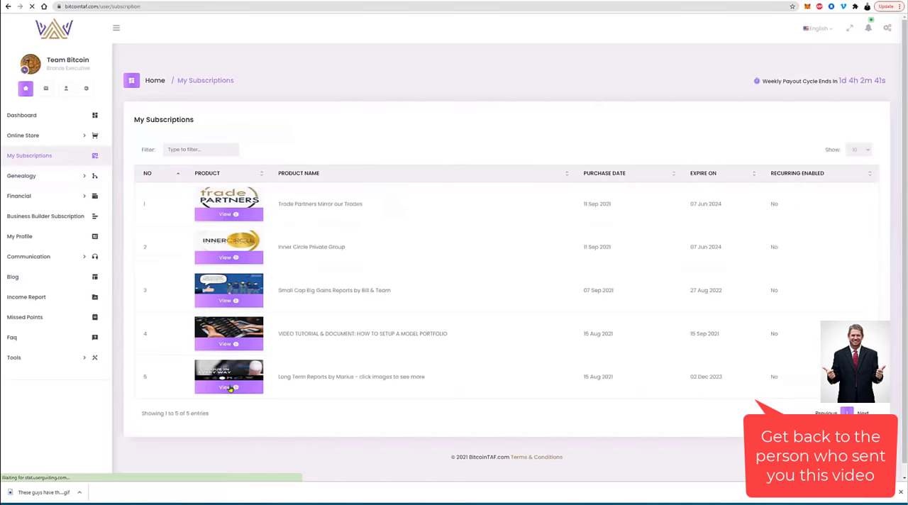
Step: View the Long Term Reports blog posts and expand the Communication menu (Help Center, Articles, Email)
{"action": "left_click", "coordinate": [228, 389]}
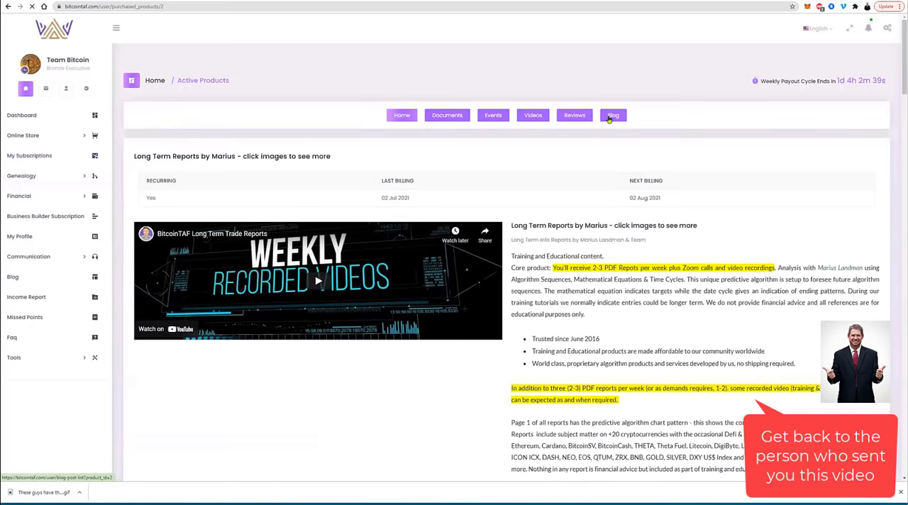
{"action": "left_click", "coordinate": [613, 115]}
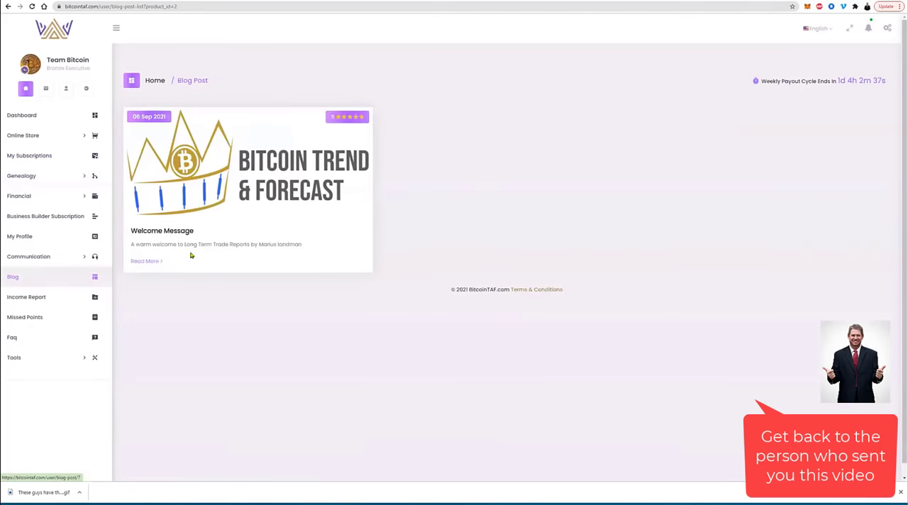
{"action": "mouse_move", "coordinate": [213, 238]}
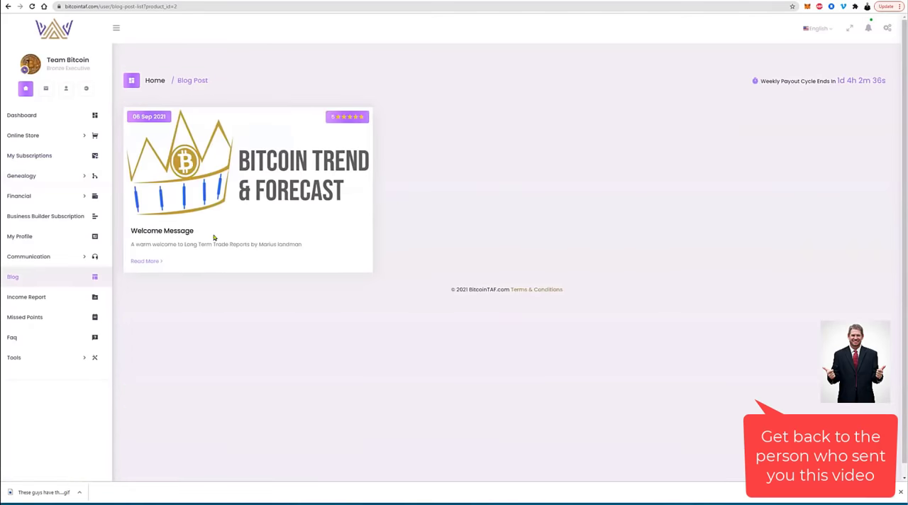
{"action": "mouse_move", "coordinate": [235, 258]}
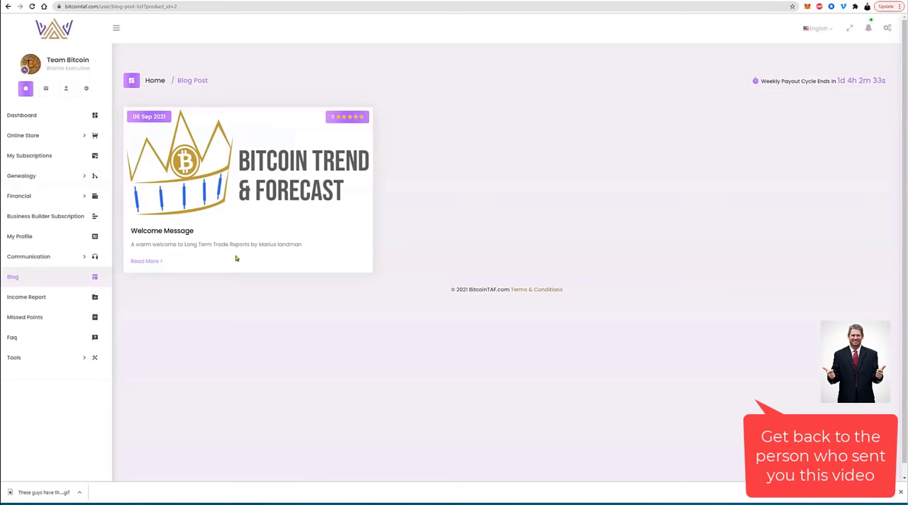
{"action": "mouse_move", "coordinate": [301, 291]}
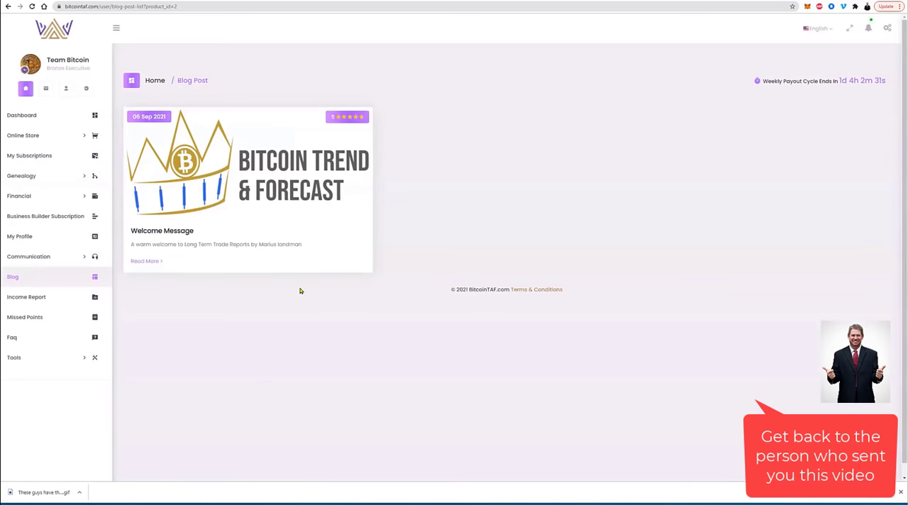
{"action": "mouse_move", "coordinate": [156, 230]}
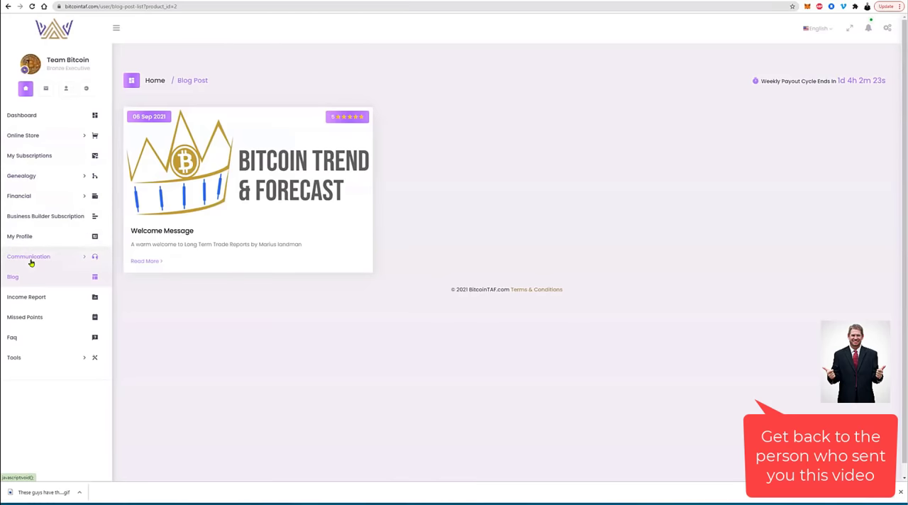
{"action": "left_click", "coordinate": [28, 257]}
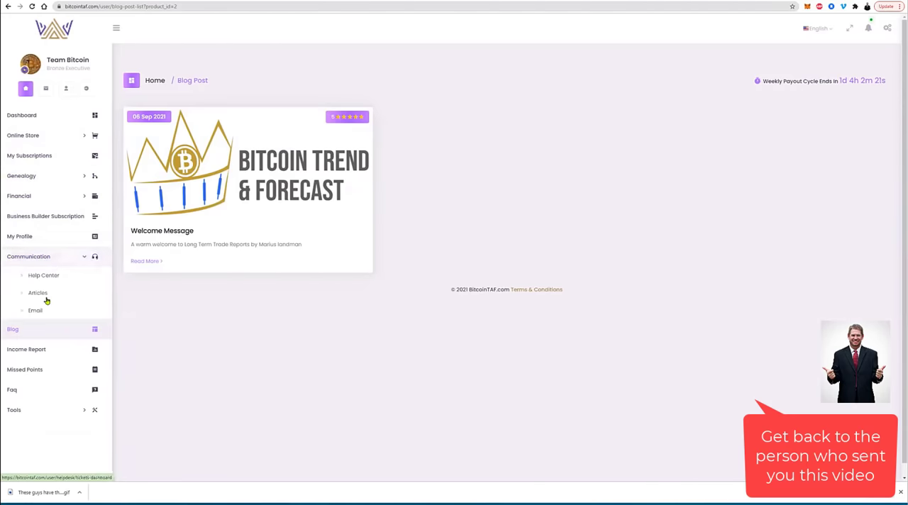
{"action": "mouse_move", "coordinate": [45, 277]}
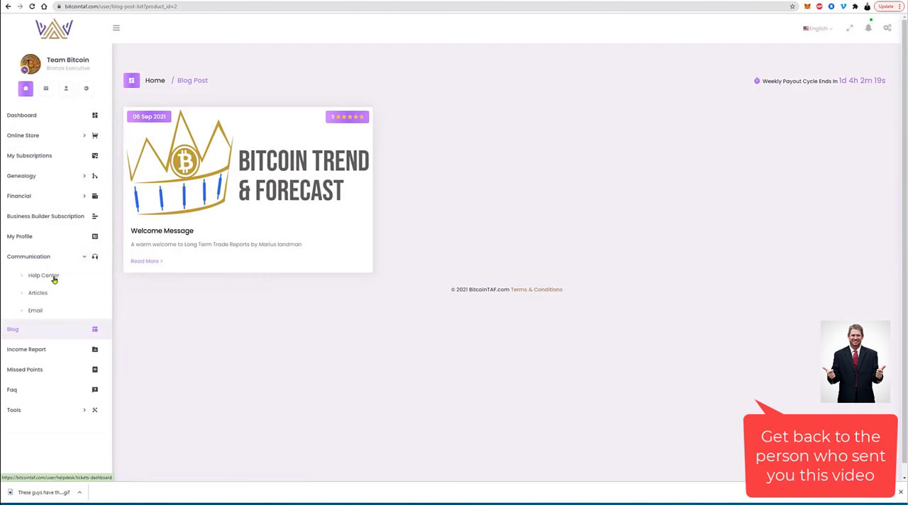
{"action": "mouse_move", "coordinate": [34, 310]}
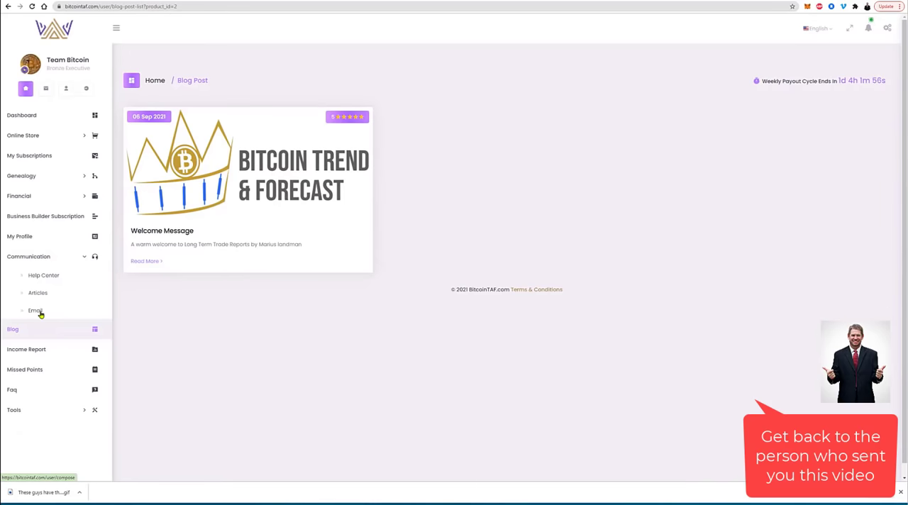
{"action": "mouse_move", "coordinate": [44, 275]}
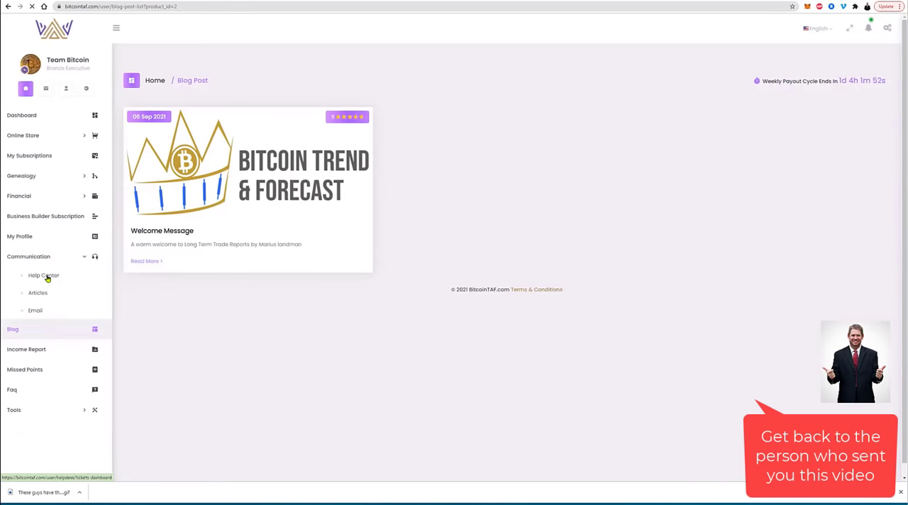
Step: Start creating a new support ticket from the Help Center
{"action": "left_click", "coordinate": [42, 275]}
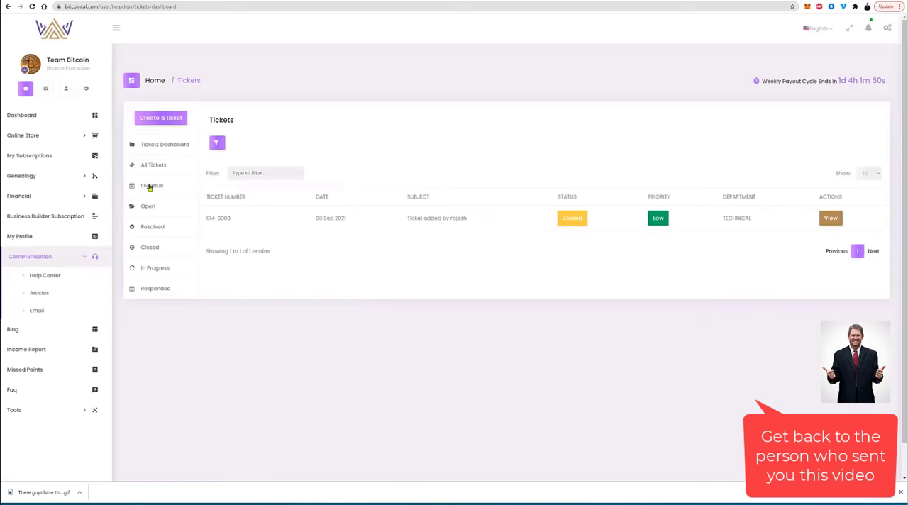
{"action": "left_click", "coordinate": [160, 118]}
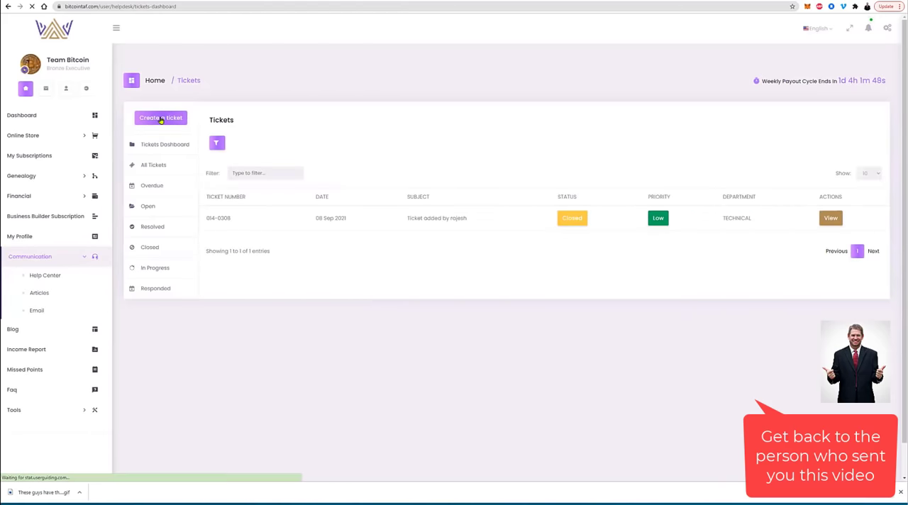
{"action": "left_click", "coordinate": [160, 118]}
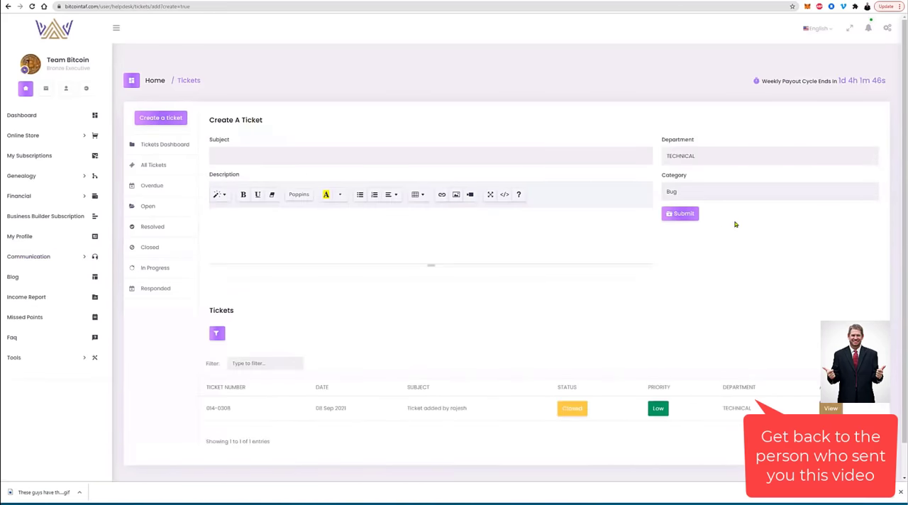
Step: Set the ticket category to Sales Question and the department to Hodlnots
{"action": "left_click", "coordinate": [769, 190]}
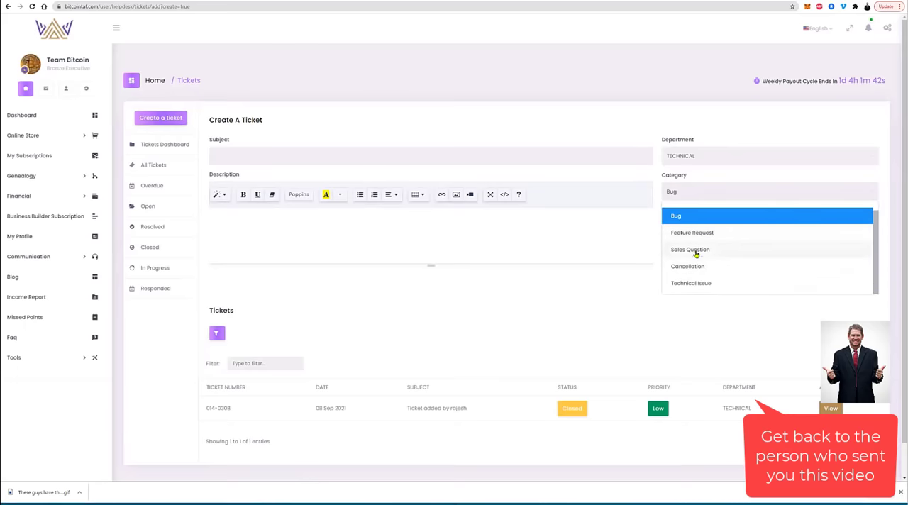
{"action": "left_click", "coordinate": [769, 156]}
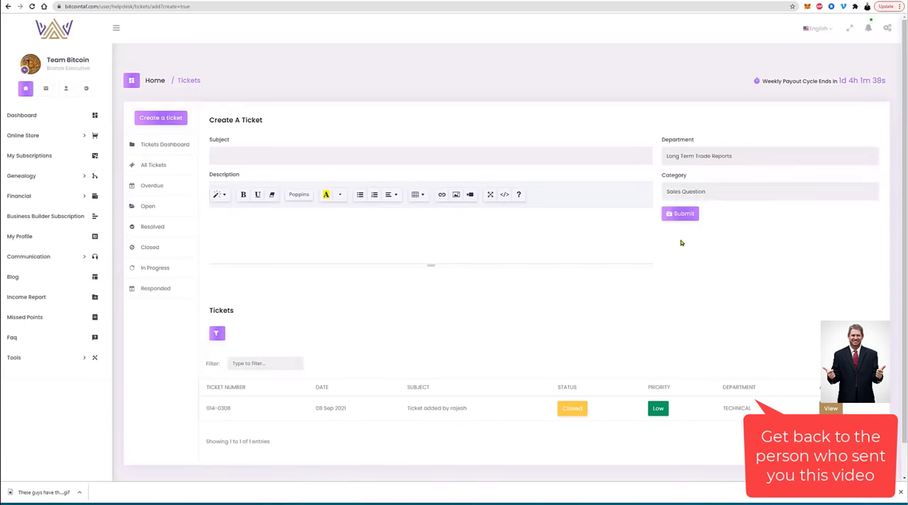
{"action": "left_click", "coordinate": [769, 156]}
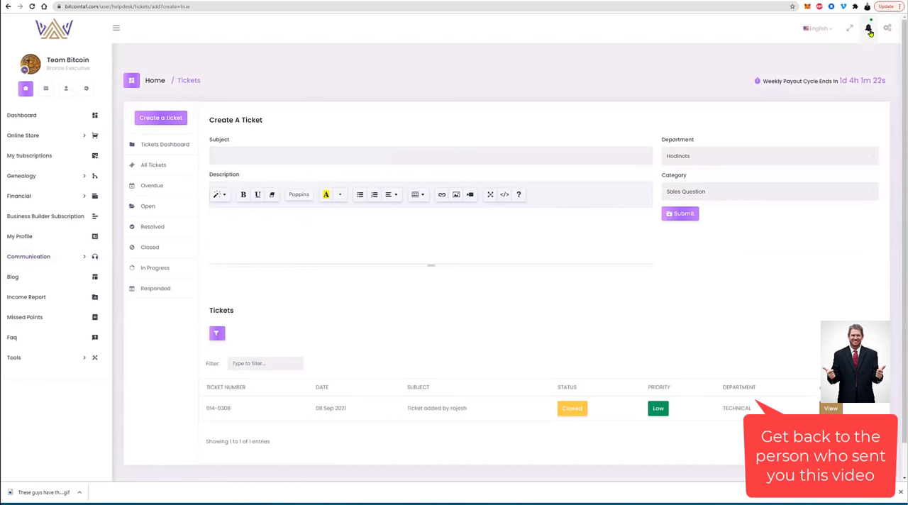
{"action": "mouse_move", "coordinate": [755, 59]}
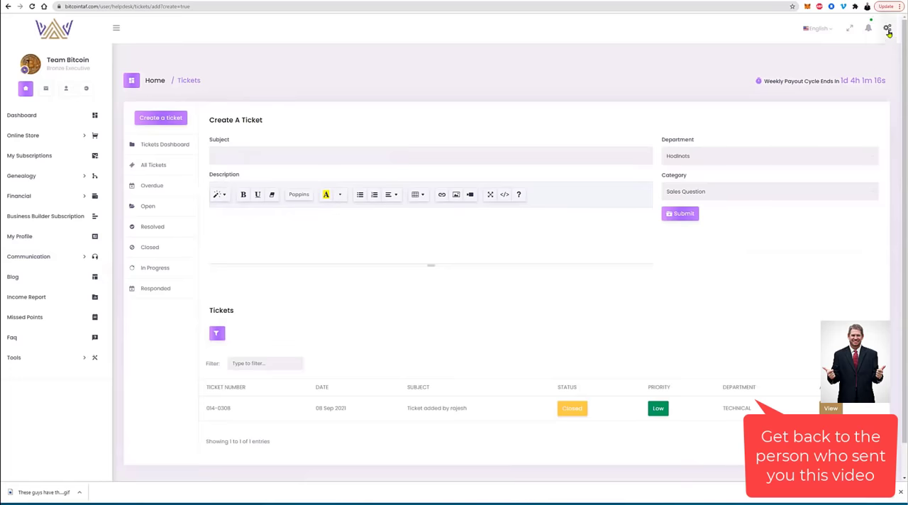
Step: Turn on dark mode, visit the Online Store and view the member profile overview
{"action": "left_click", "coordinate": [888, 29]}
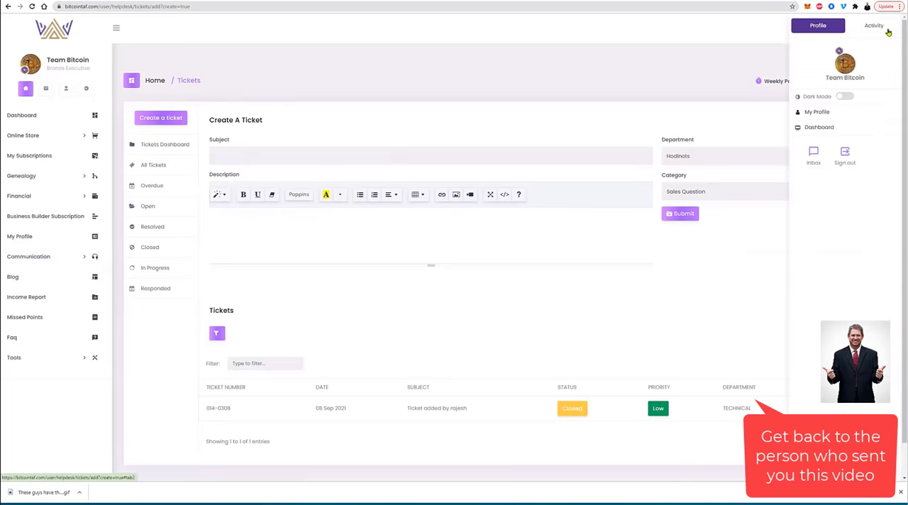
{"action": "left_click", "coordinate": [851, 96]}
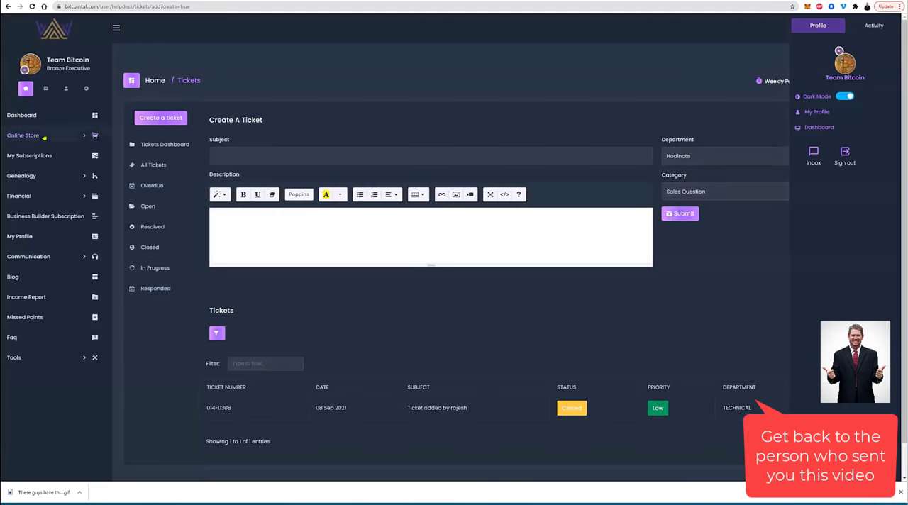
{"action": "left_click", "coordinate": [23, 135]}
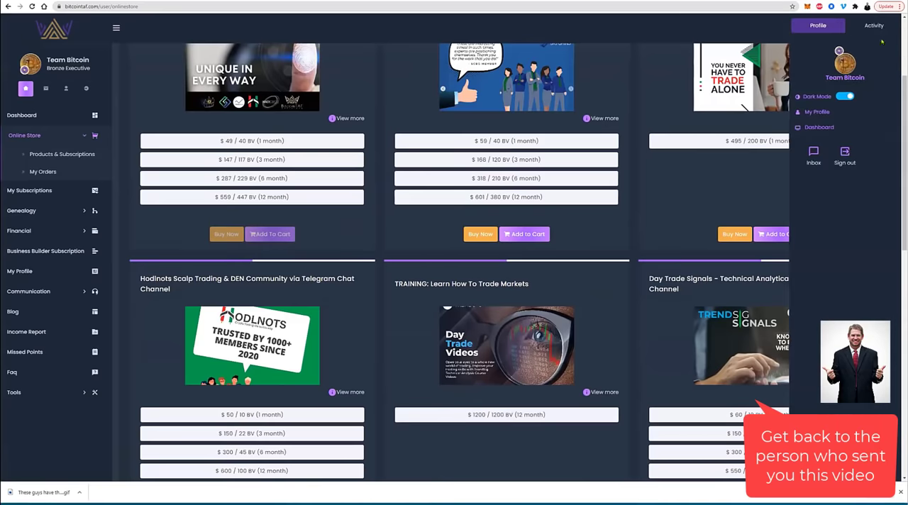
{"action": "left_click", "coordinate": [818, 110]}
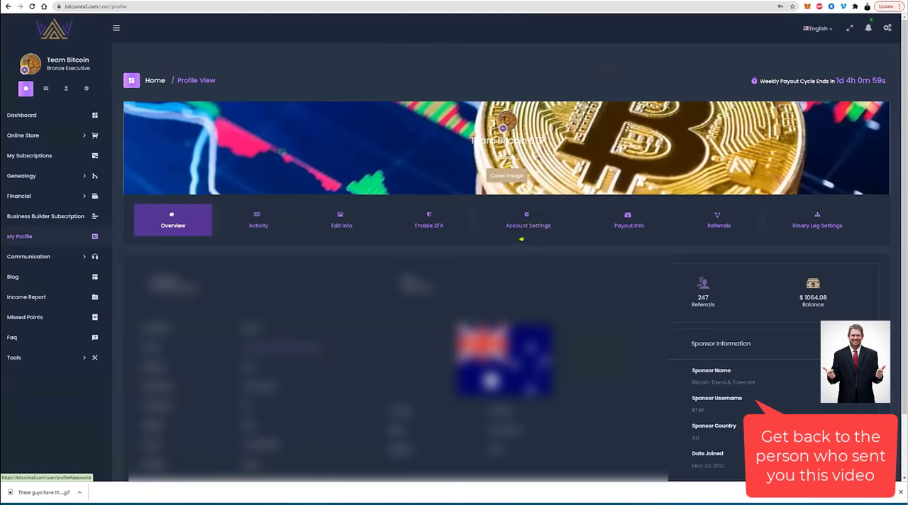
Step: View Payout Info, the Binary Genealogy tree, then switch dark mode back off
{"action": "left_click", "coordinate": [628, 220]}
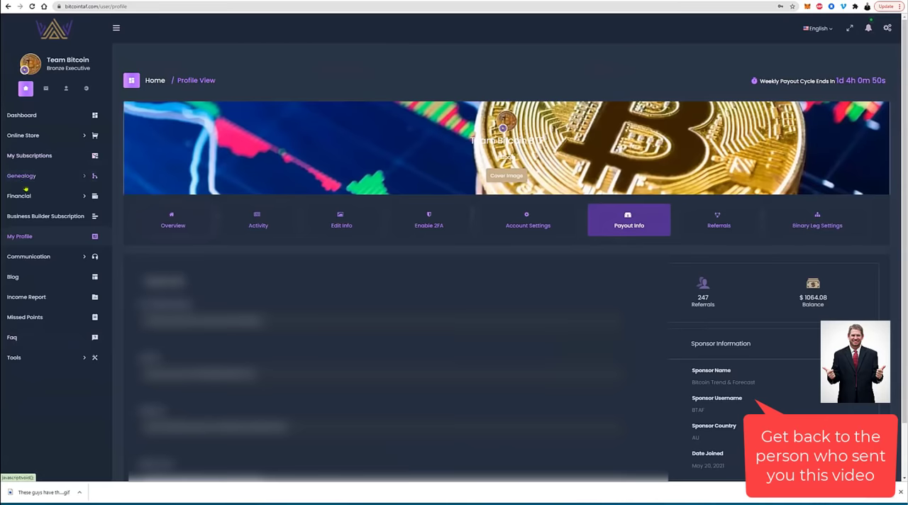
{"action": "left_click", "coordinate": [22, 176]}
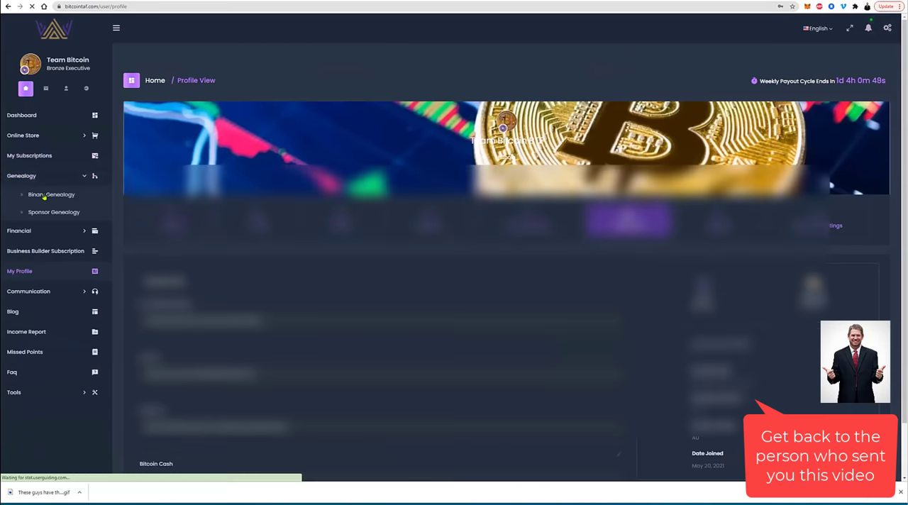
{"action": "left_click", "coordinate": [51, 194]}
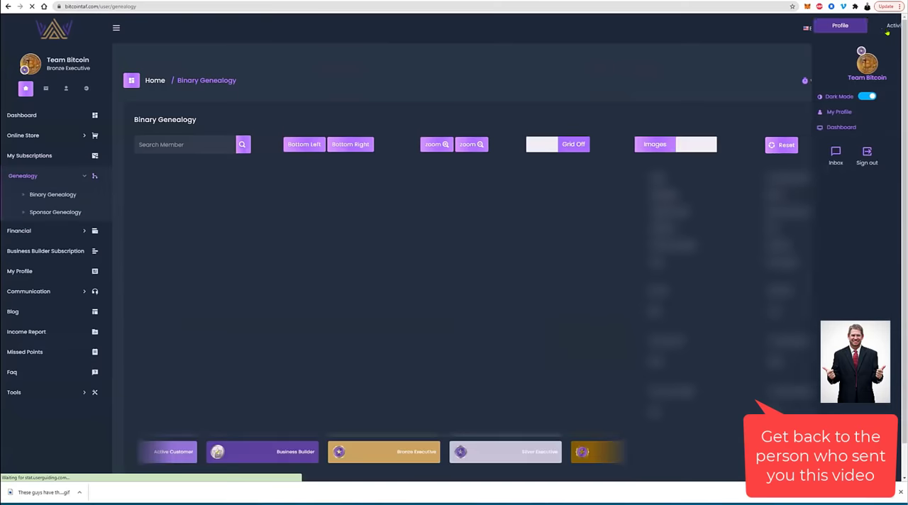
{"action": "left_click", "coordinate": [867, 97]}
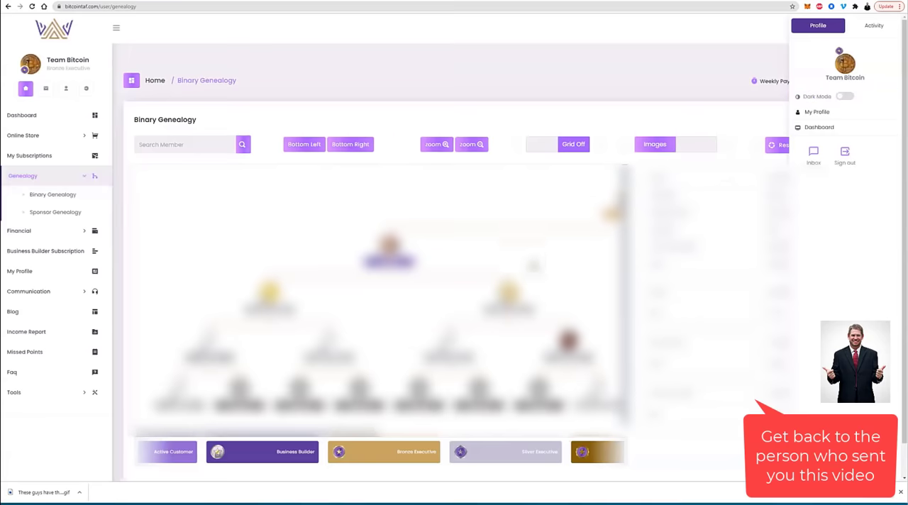